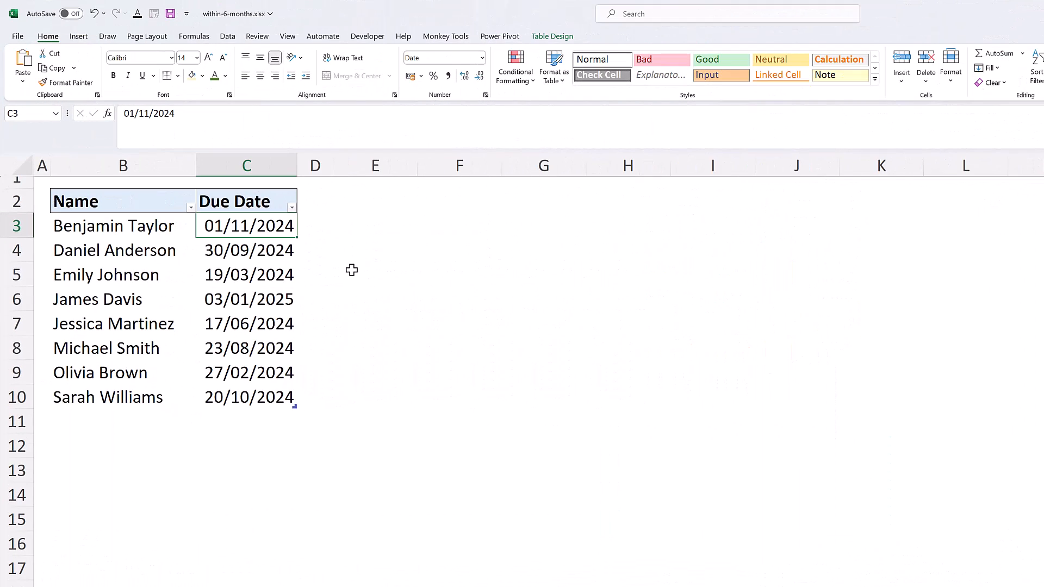
mouse_move(312, 272)
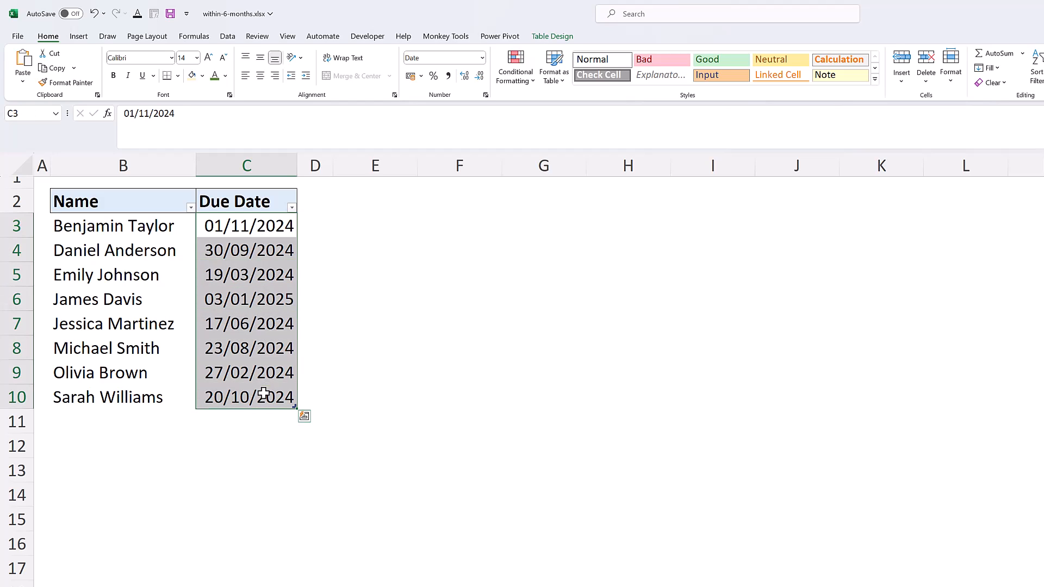
- Open the Conditional Formatting menu for the due dates in C3:C10
click(515, 65)
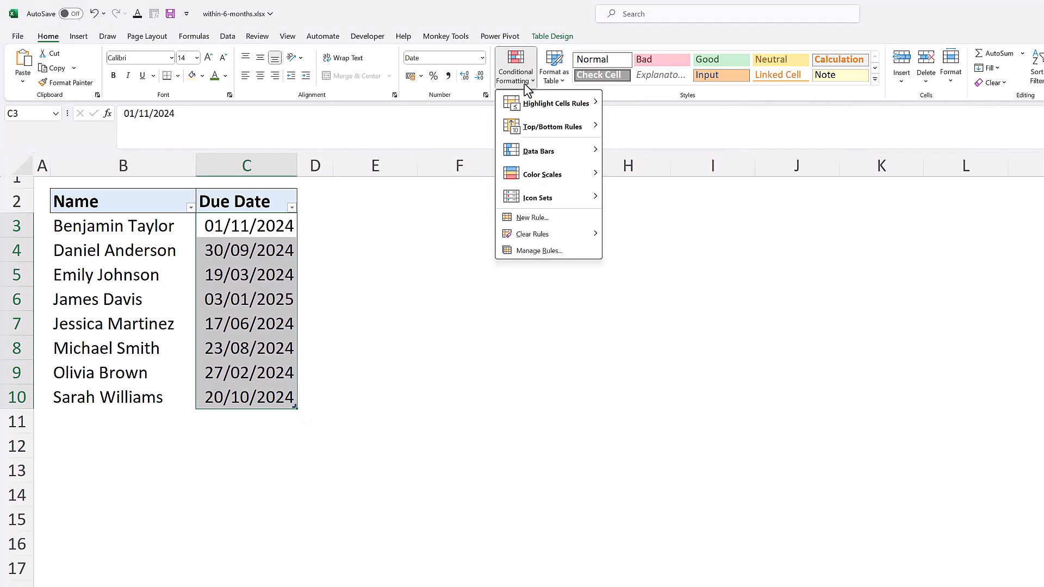
mouse_move(537, 197)
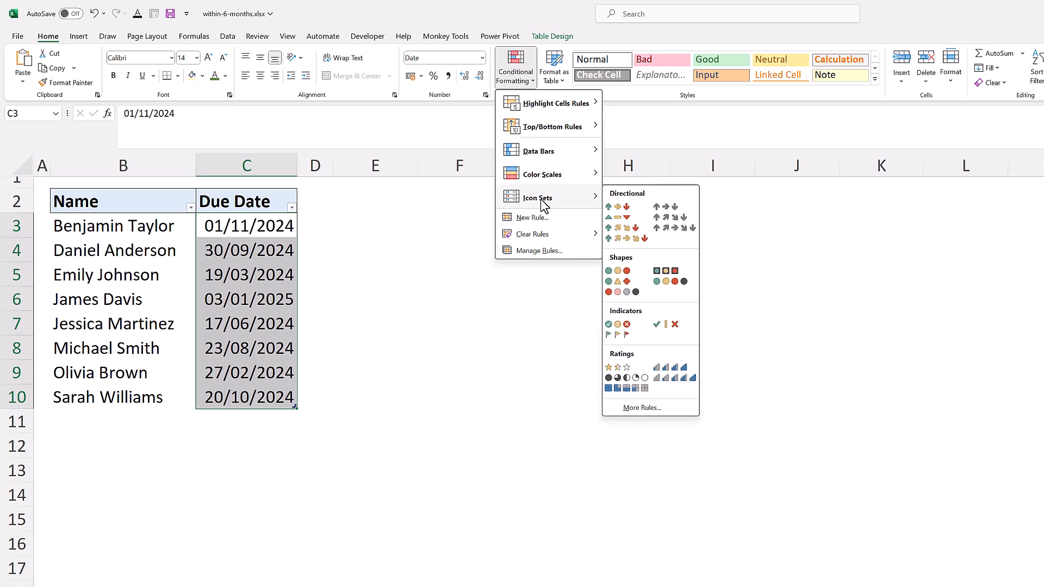
mouse_move(539, 221)
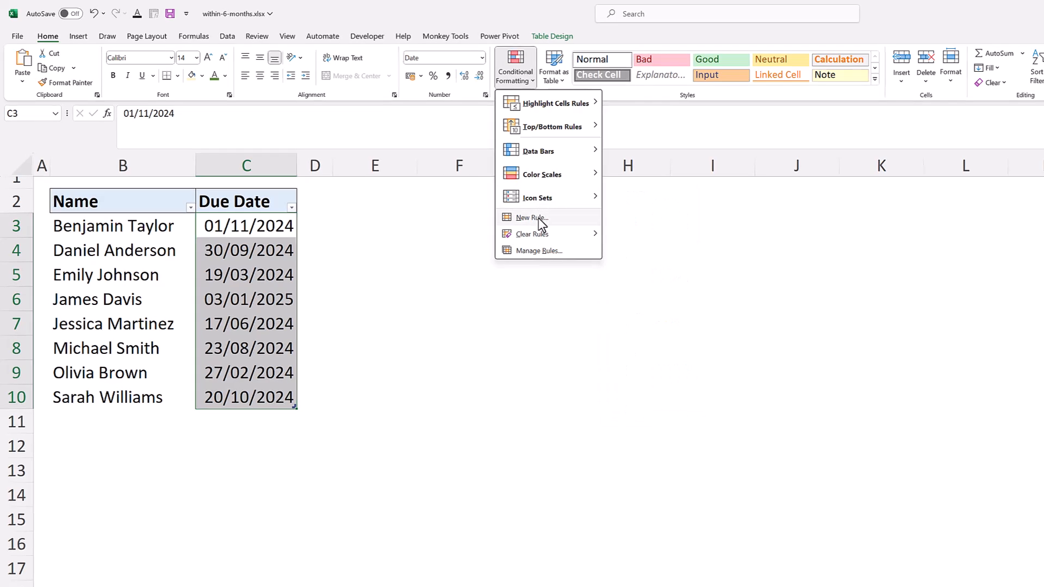
- Begin a formula-based New Rule with =and( and then cancel it
click(530, 217)
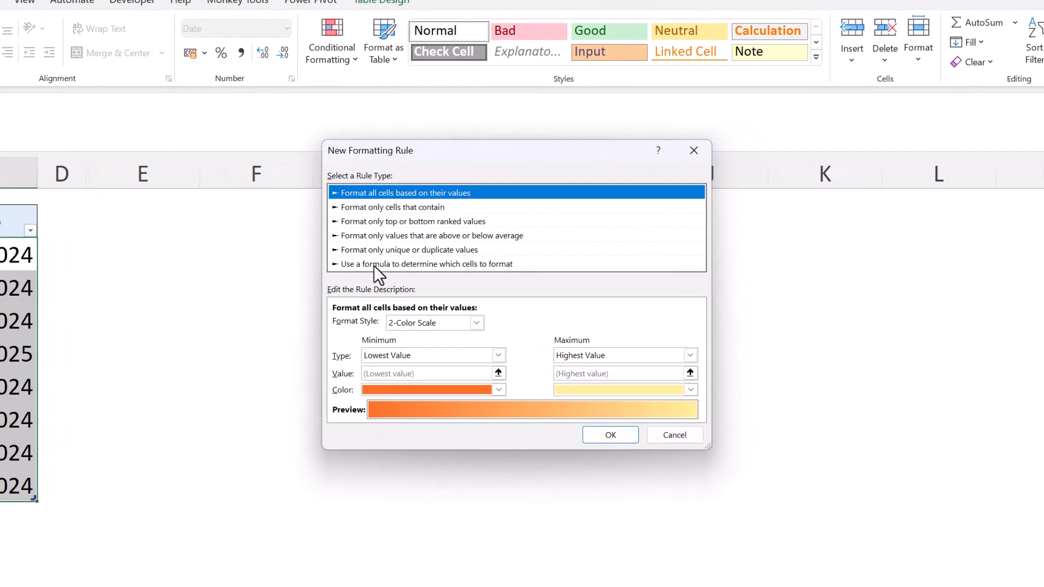
click(427, 264)
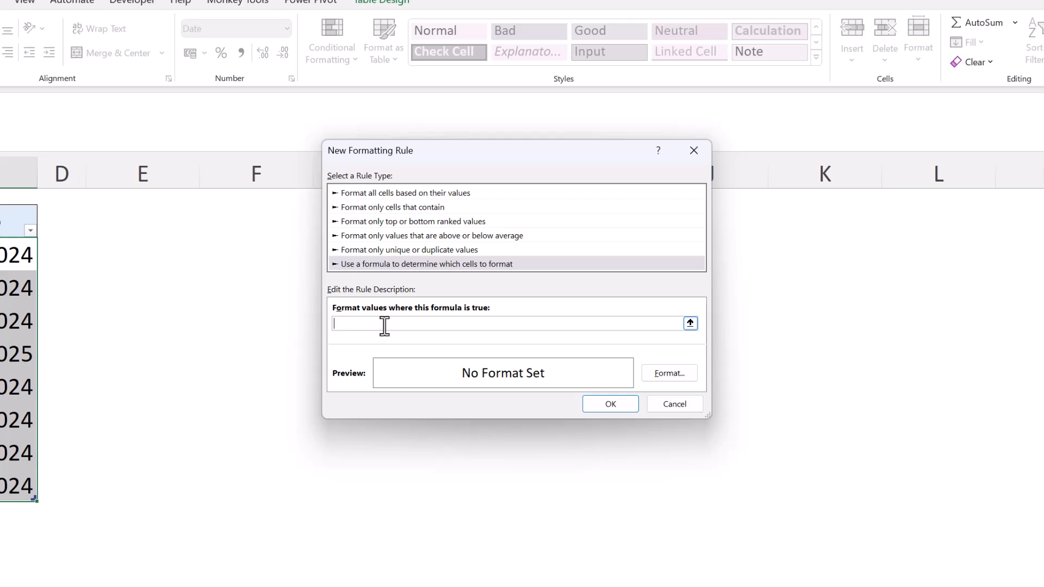
text(=and)
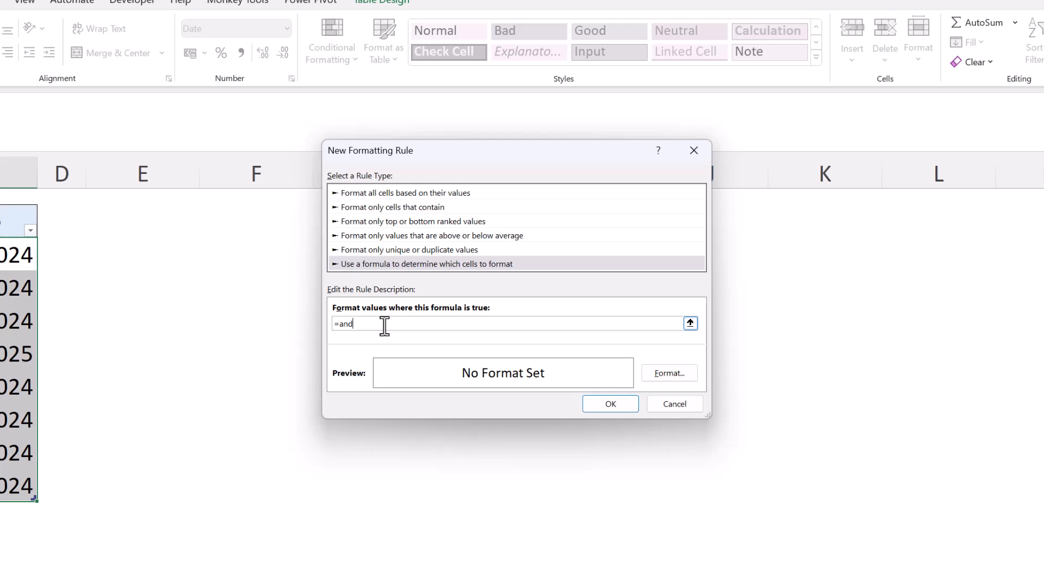
text(()
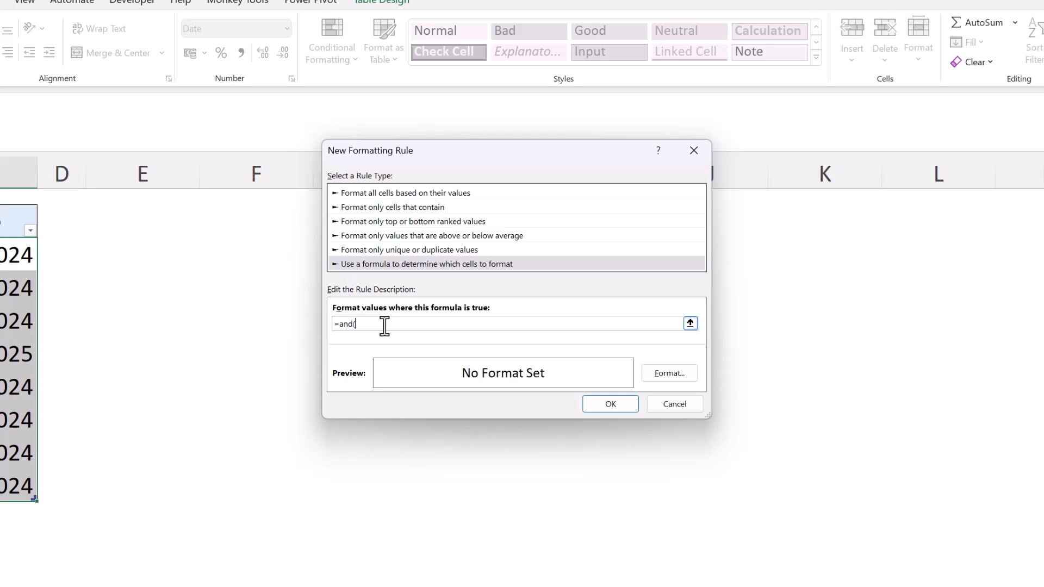
click(673, 403)
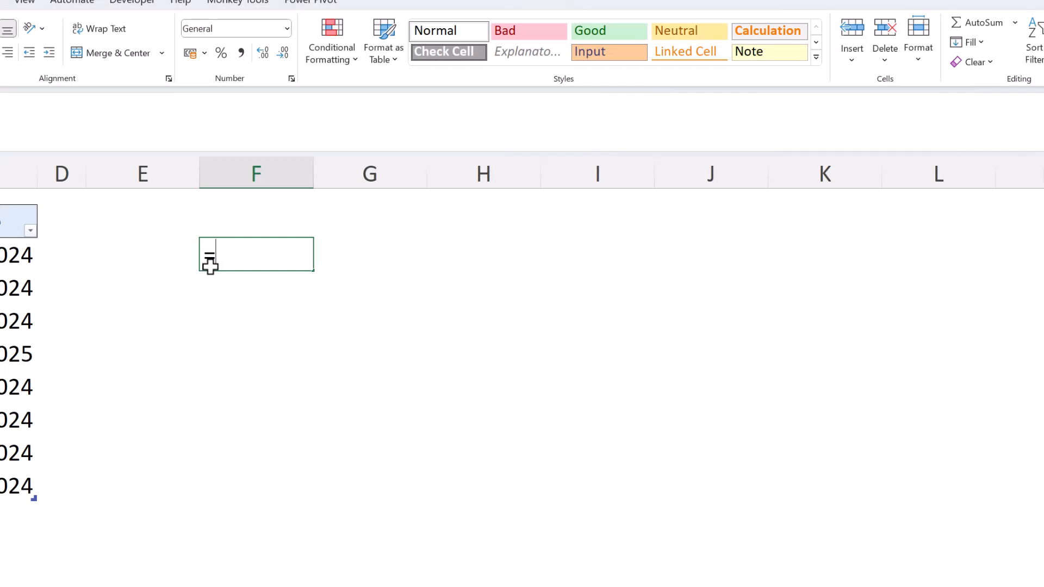
text(=and()
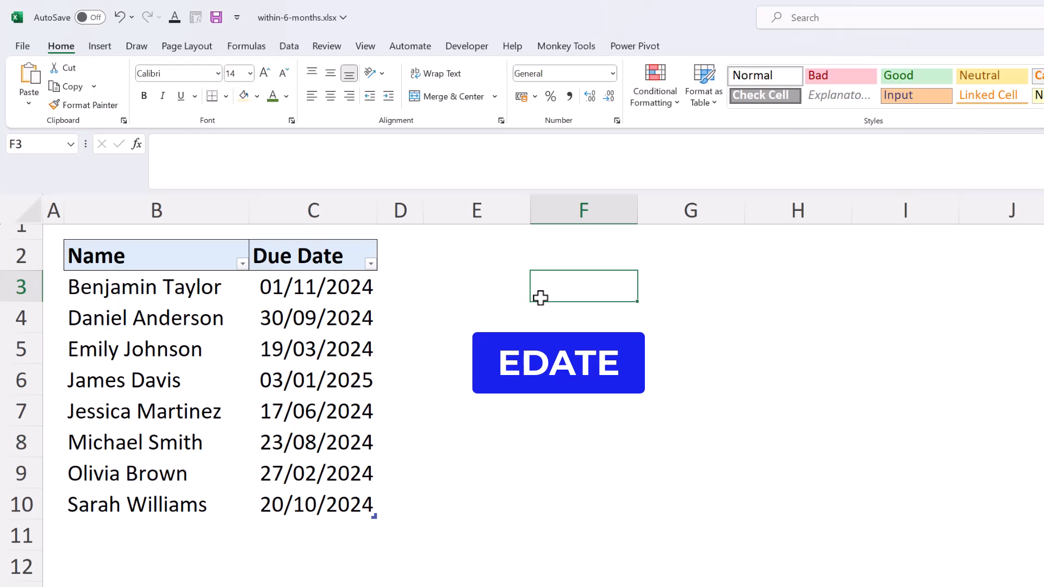
click(557, 362)
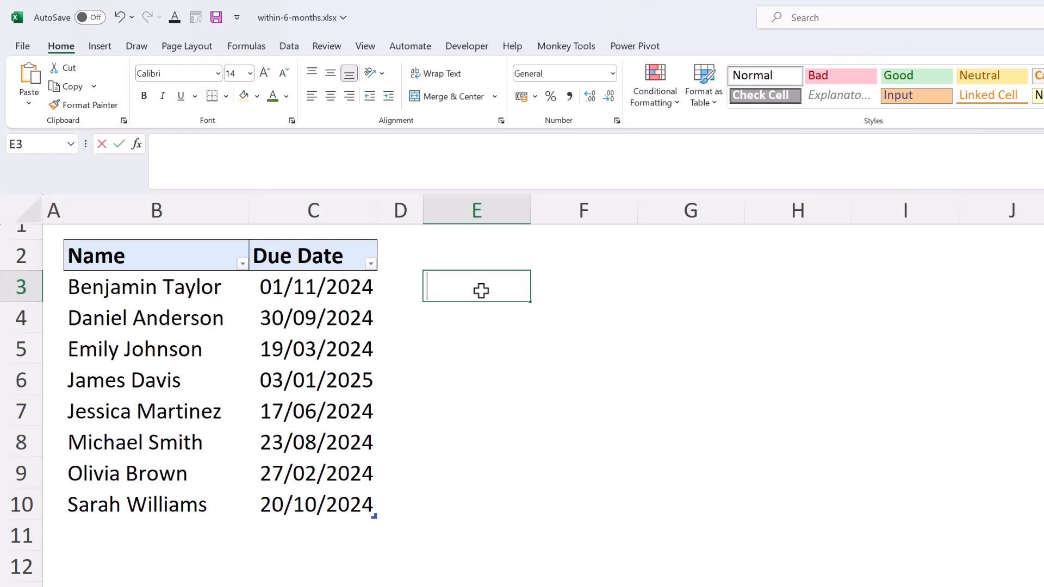
- Enter =EDATE(C3,-3) in E3, returning 45505
text(=edate)
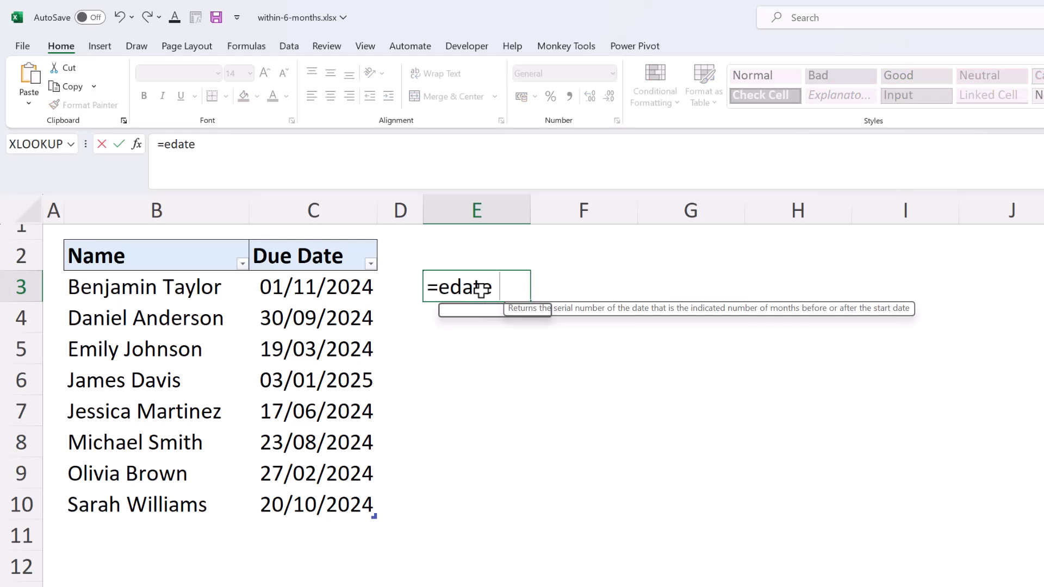
text(()
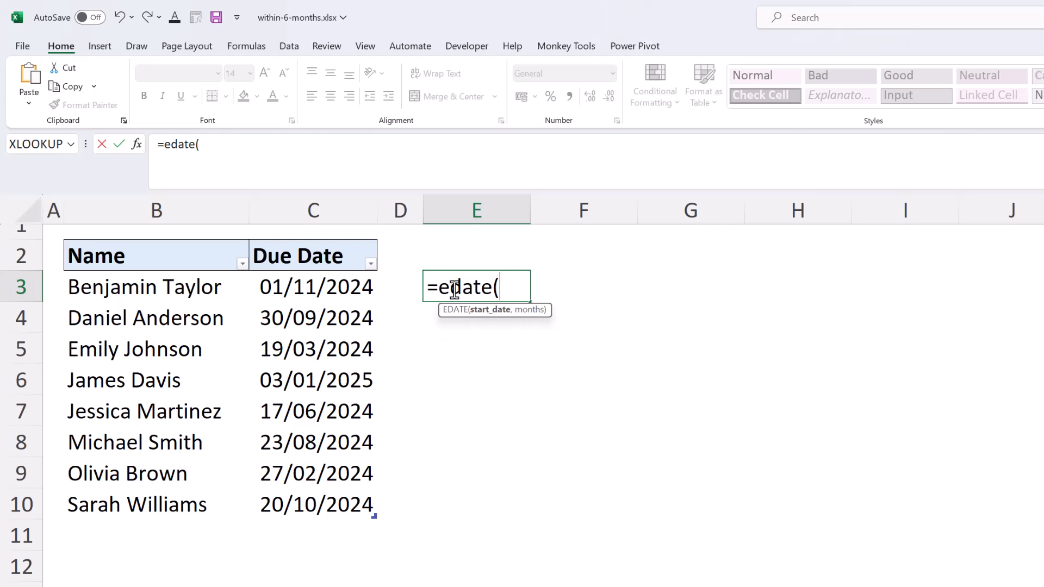
click(313, 286)
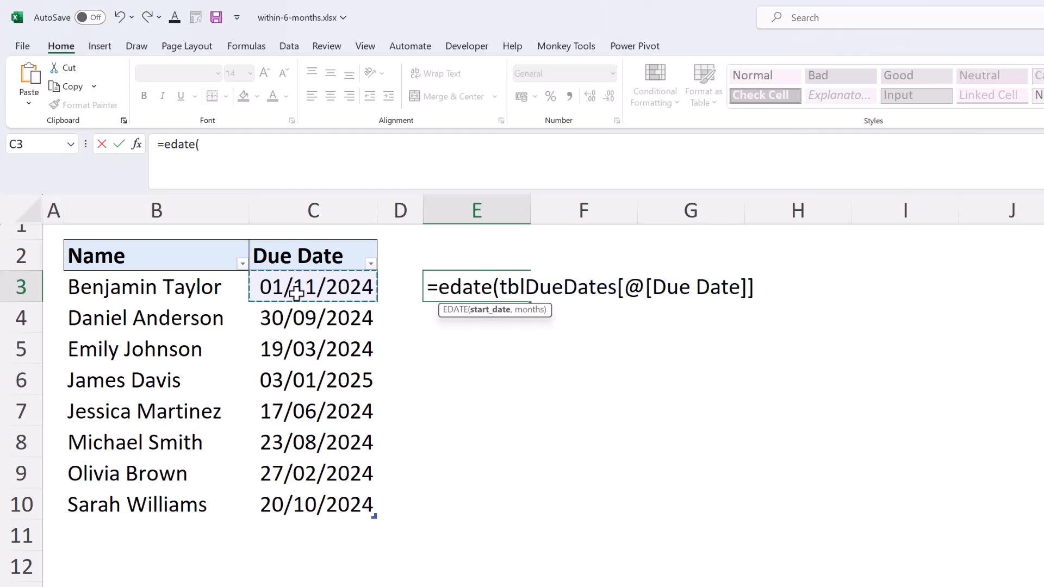
click(313, 287)
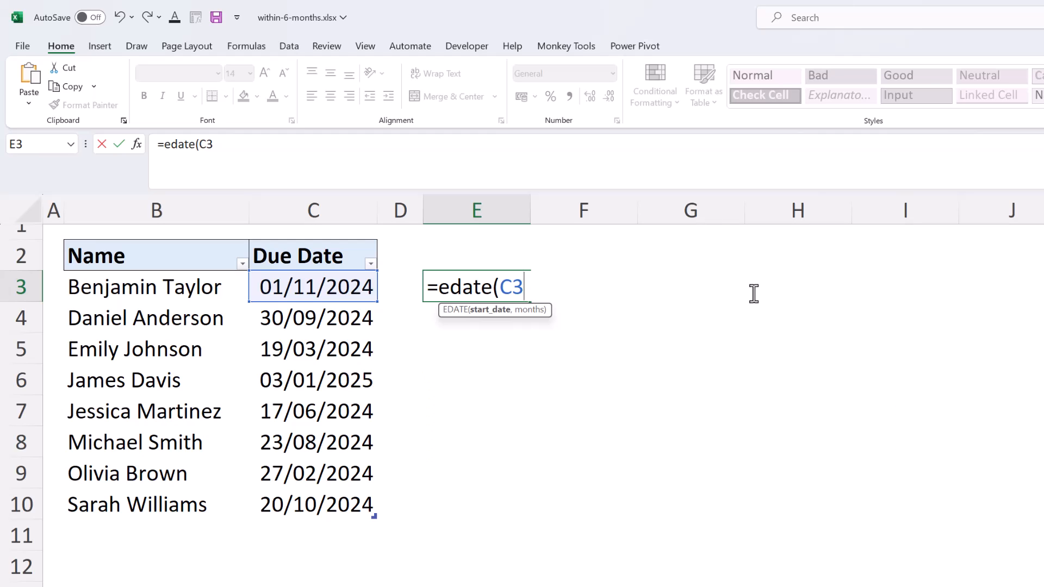
text(,-3)
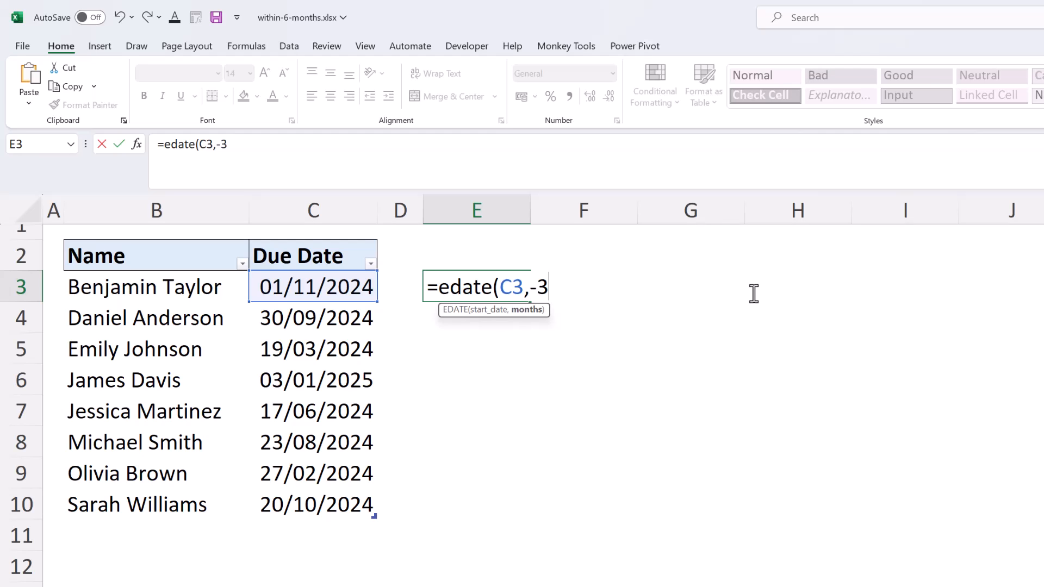
text())
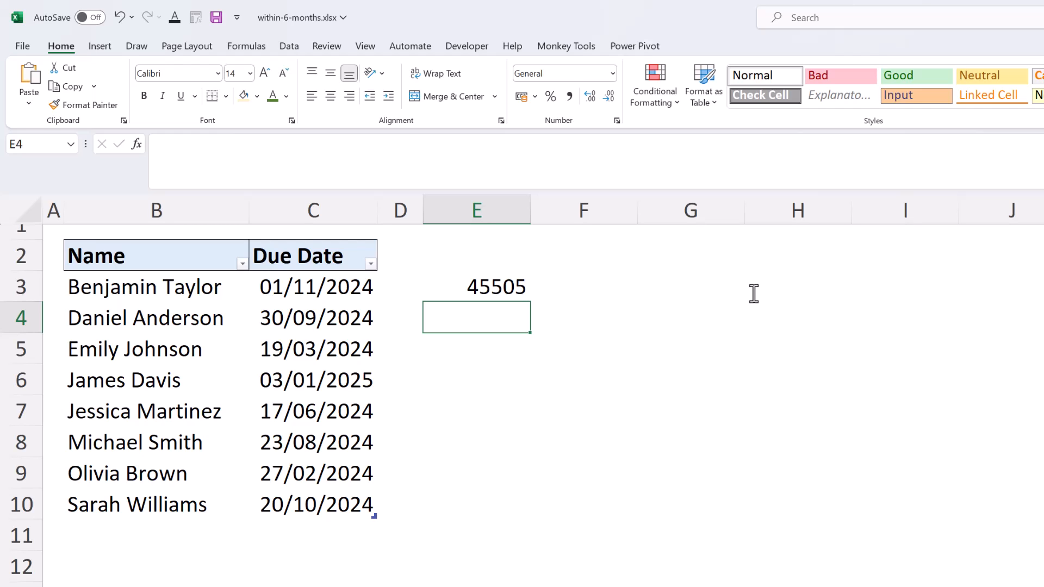
mouse_move(622, 285)
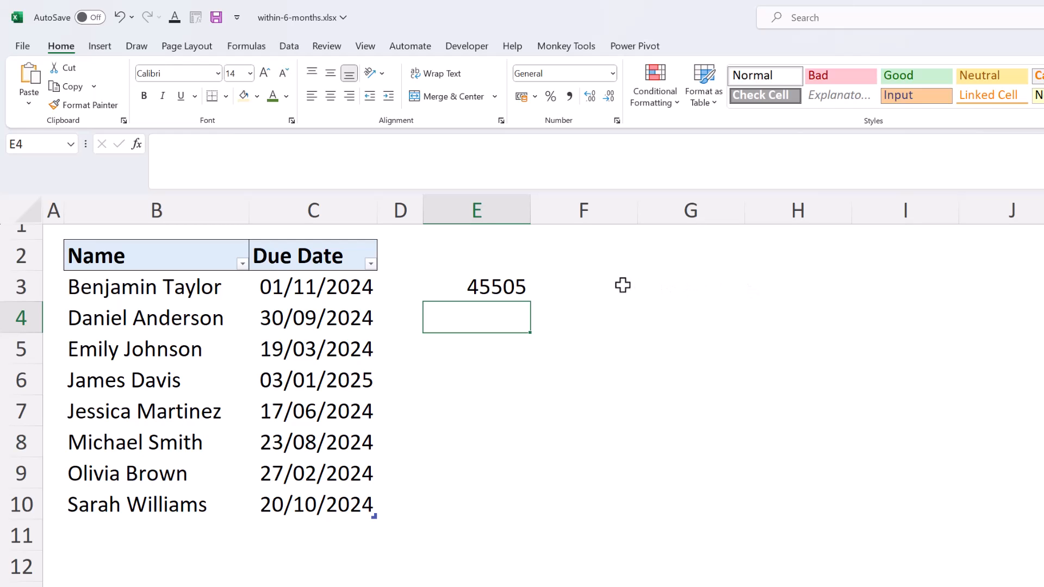
- Fill the E3 EDATE formula down to E10 and show the results in General format
click(475, 287)
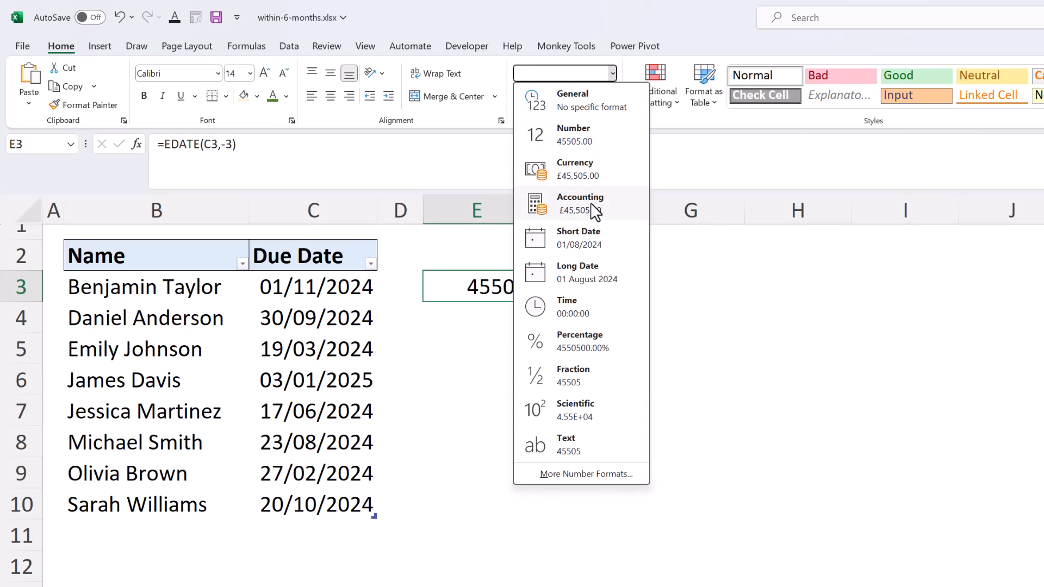
click(578, 238)
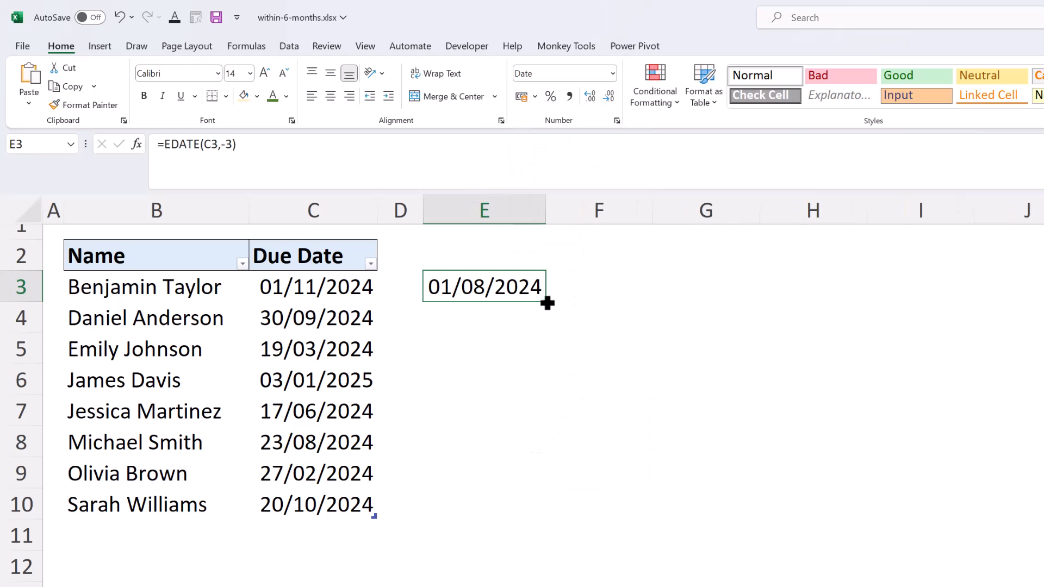
drag(545, 301, 533, 509)
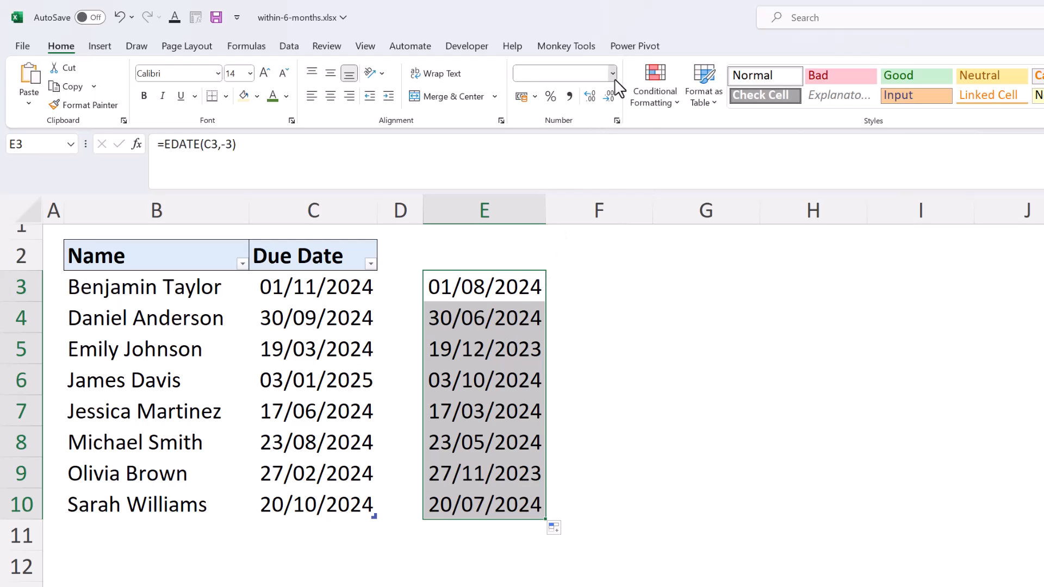
click(611, 72)
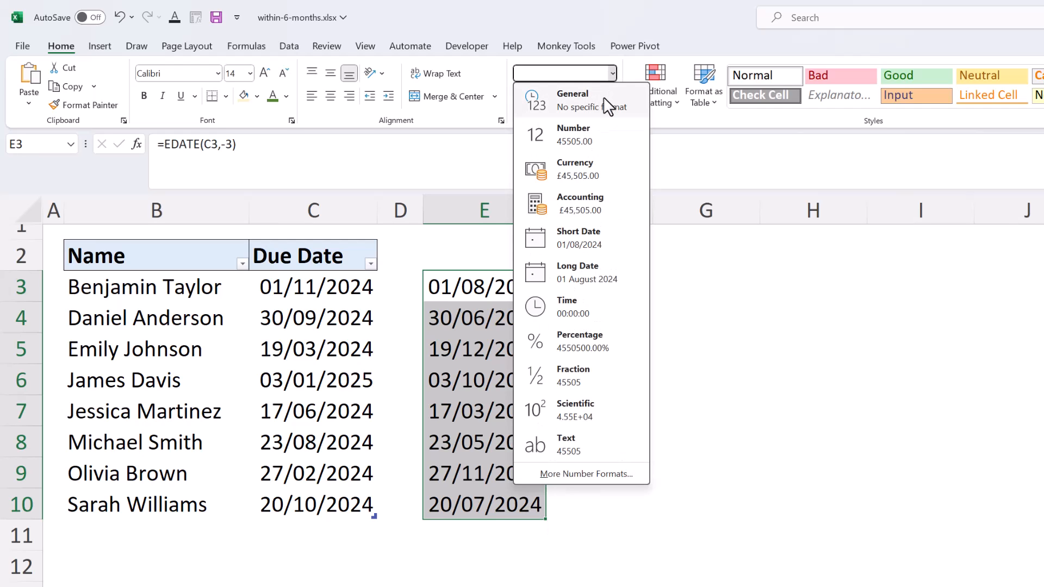
click(572, 101)
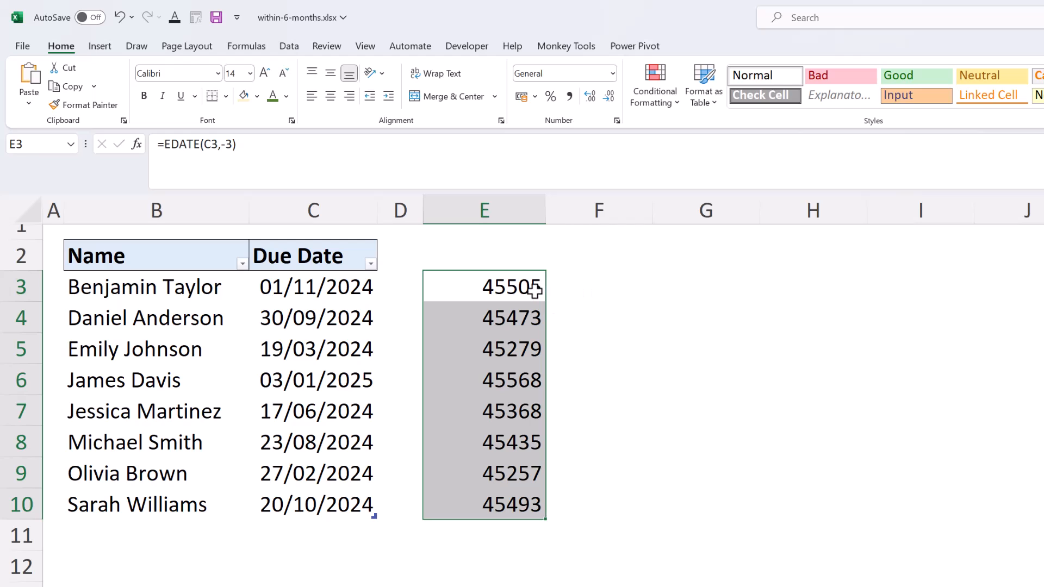
double_click(483, 286)
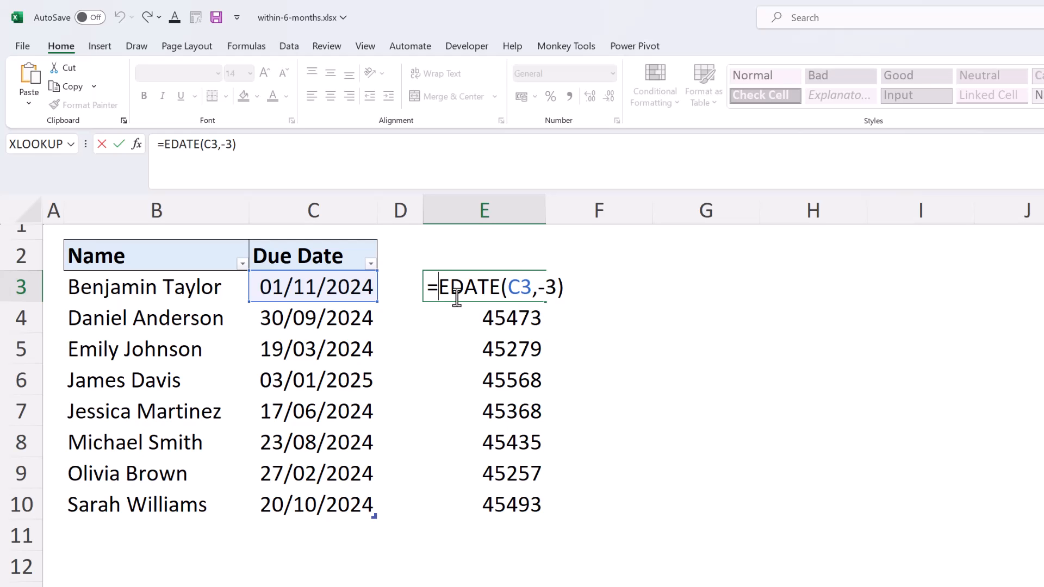
- Change E3 to =TODAY()>EDATE(C3,-3) and fill it down to E10
text(today())
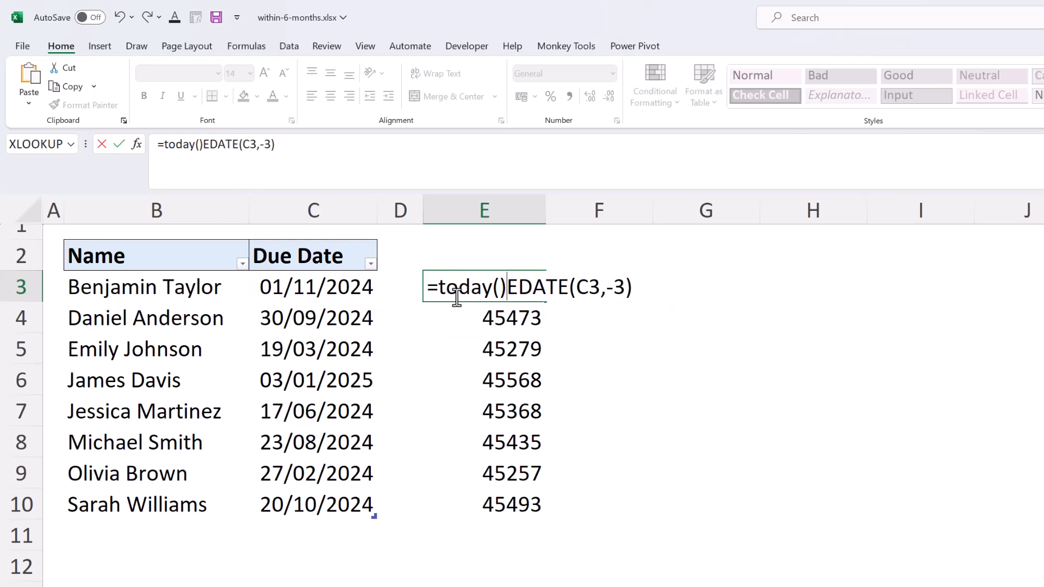
text(>)
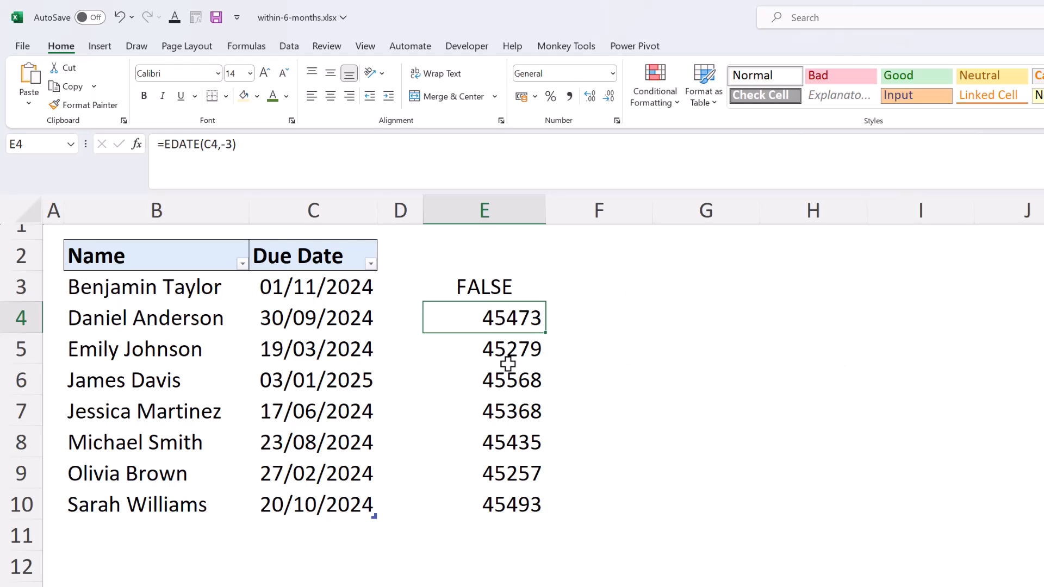
mouse_move(510, 364)
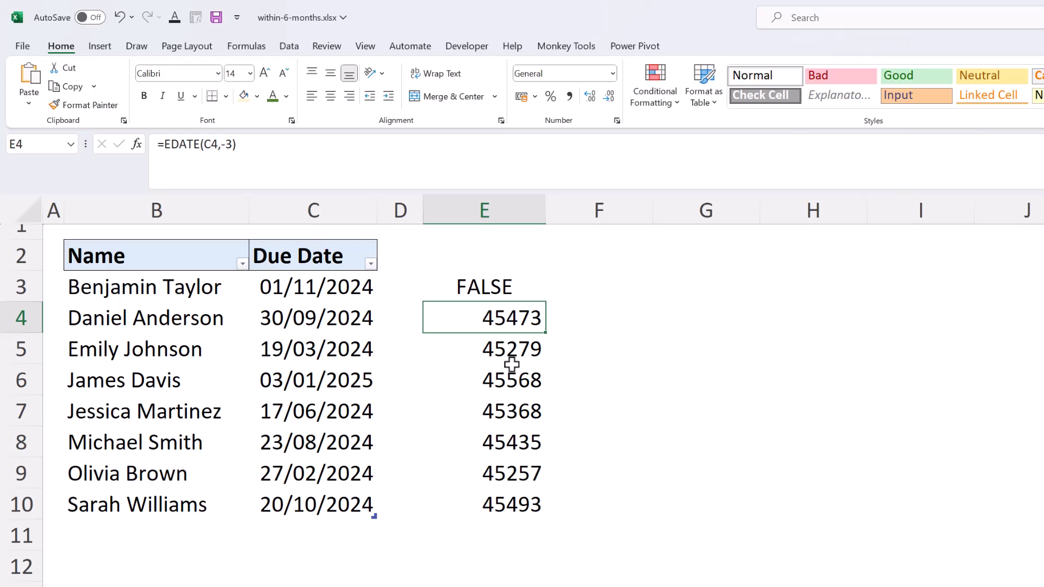
click(483, 287)
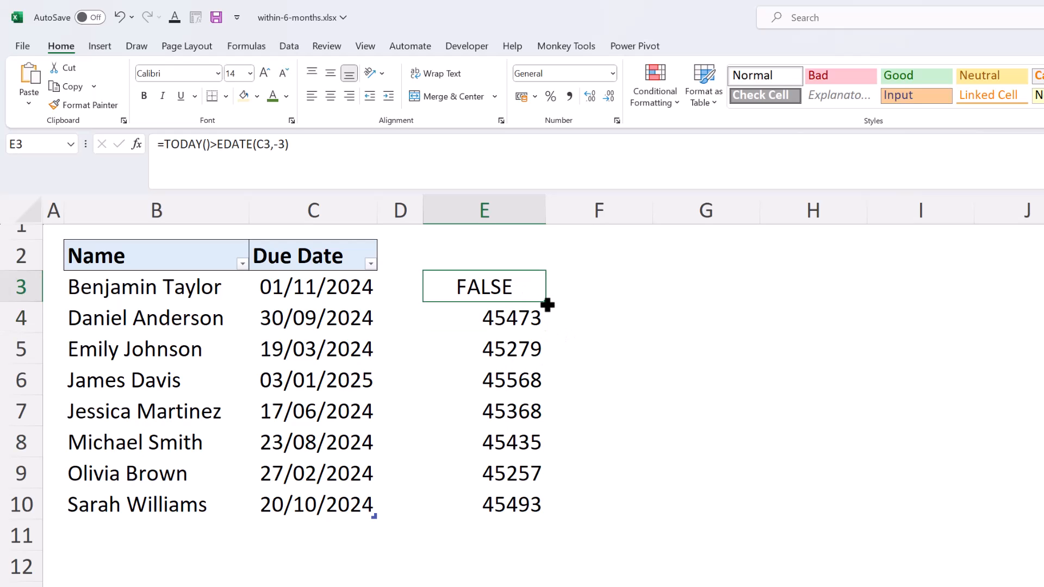
drag(545, 302, 545, 519)
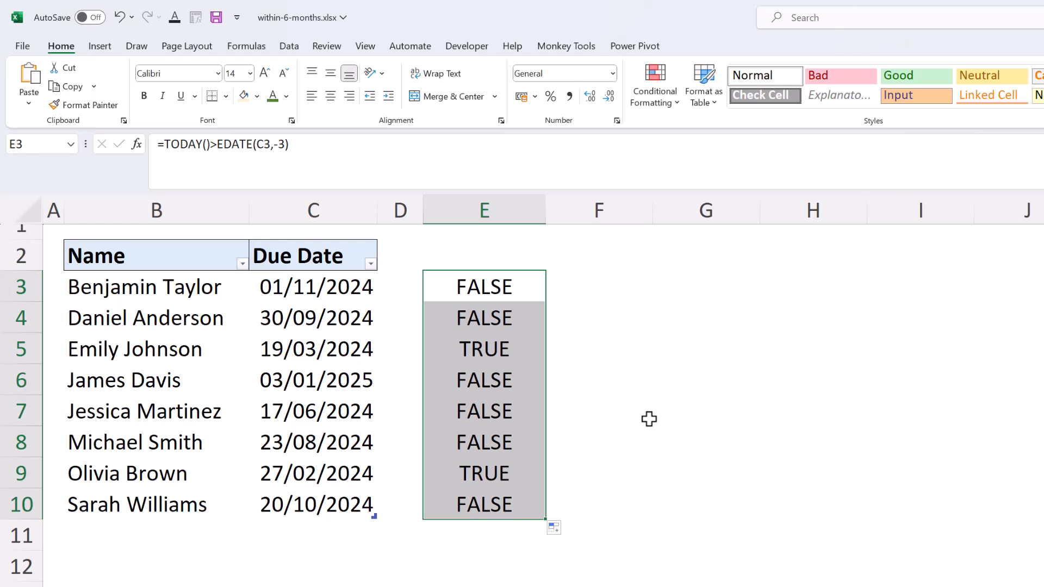
double_click(484, 286)
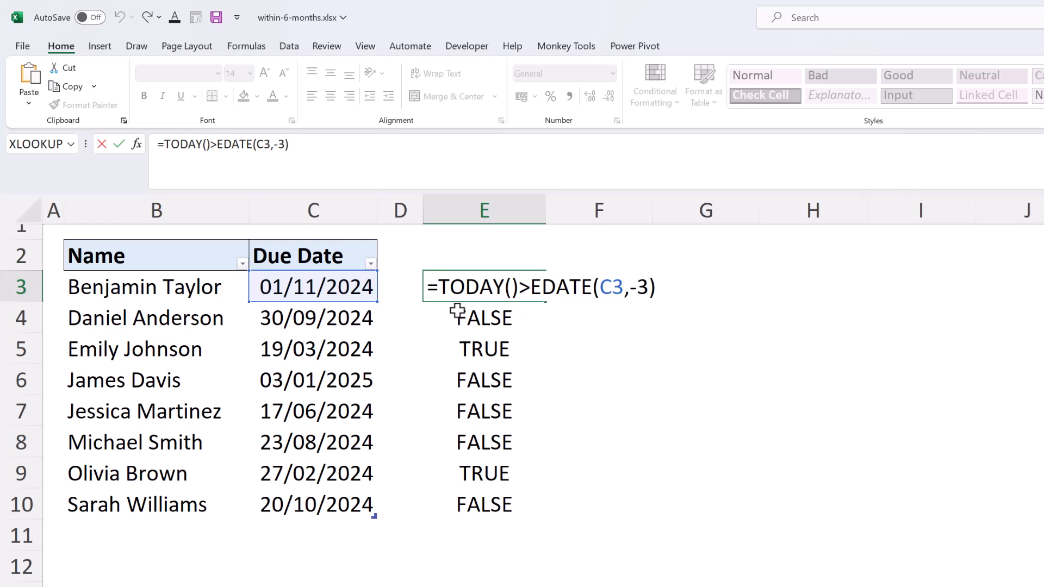
- Wrap the E3 check in AND, adding TODAY()<=C3 as a second condition
text(and)
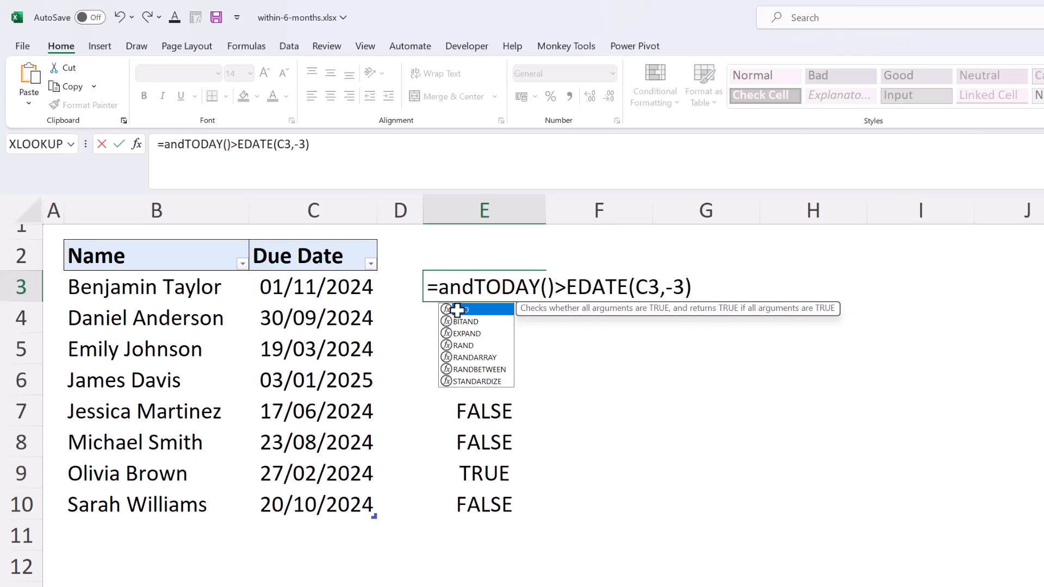
text(()
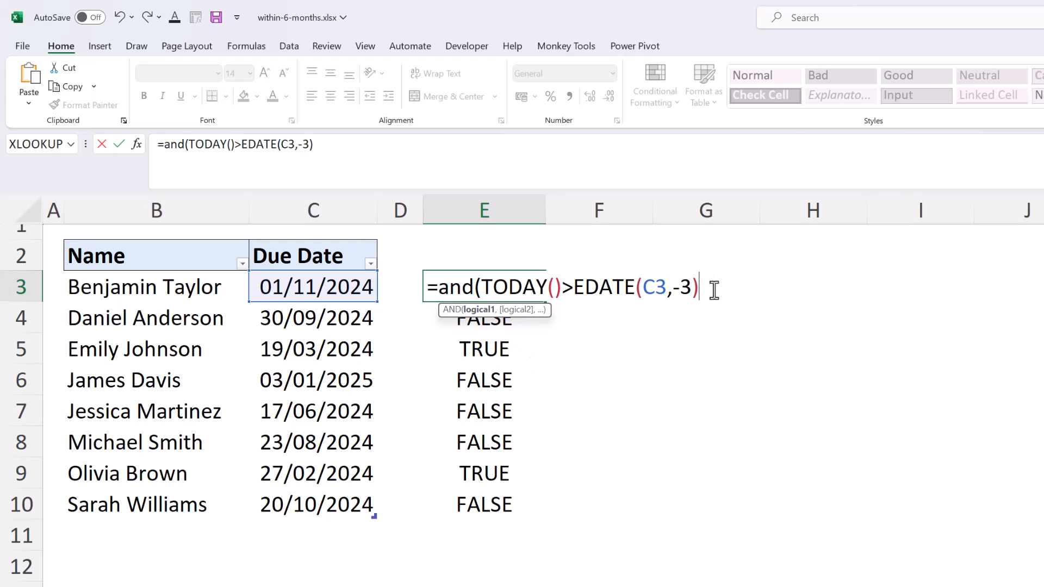
text(,)
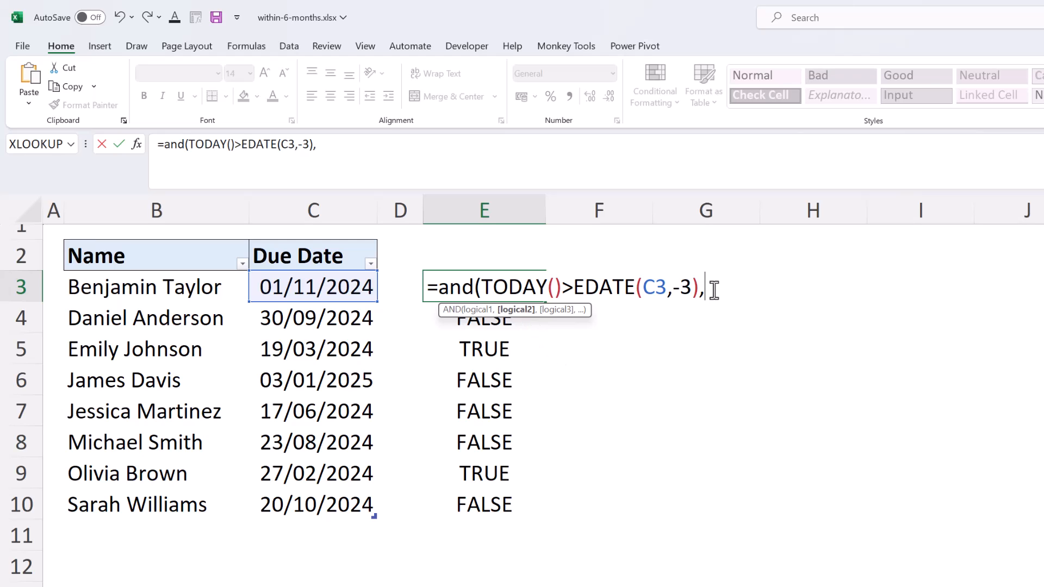
text(today())
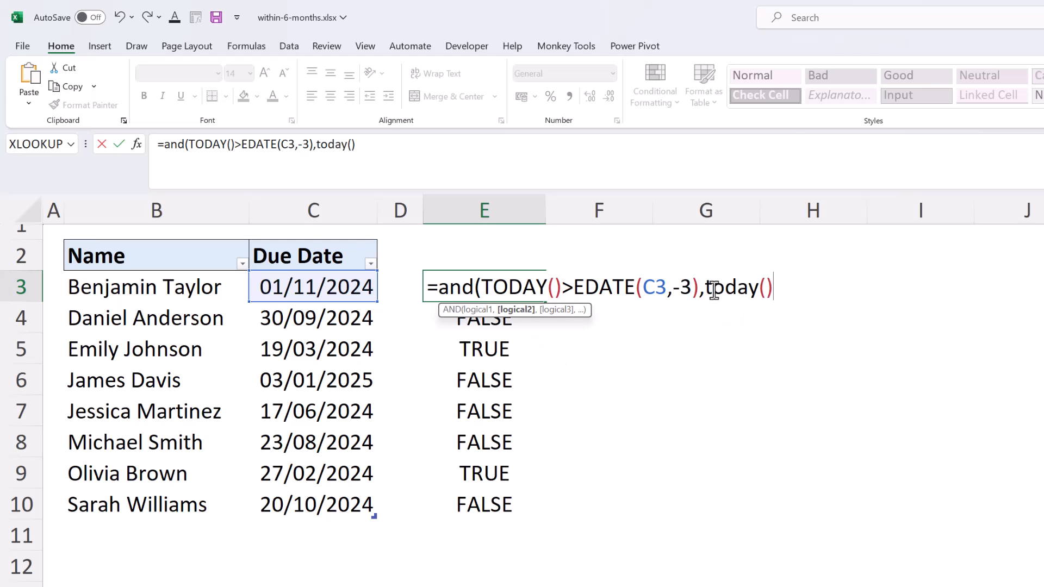
text(<=)
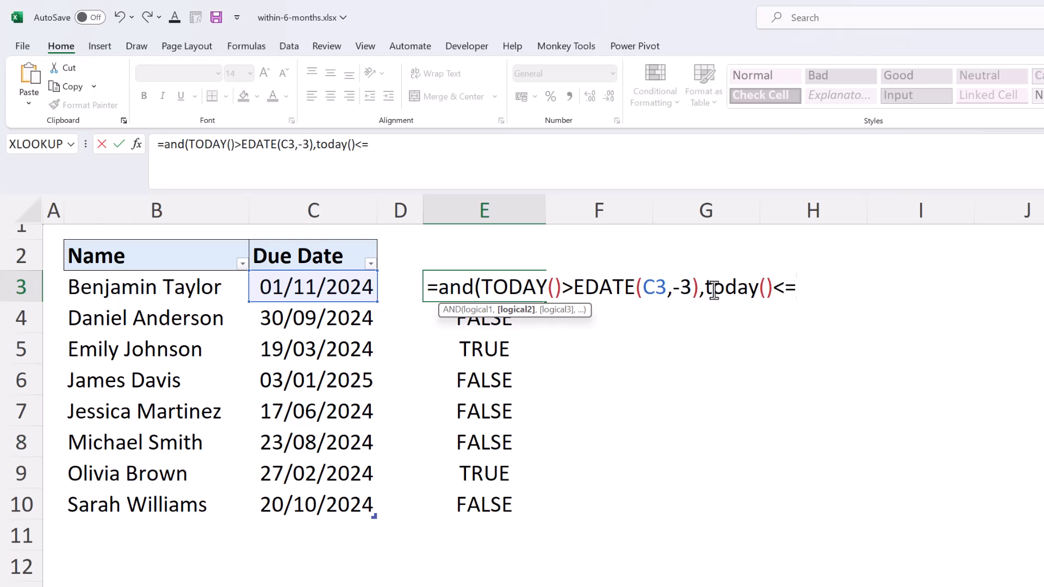
click(314, 288)
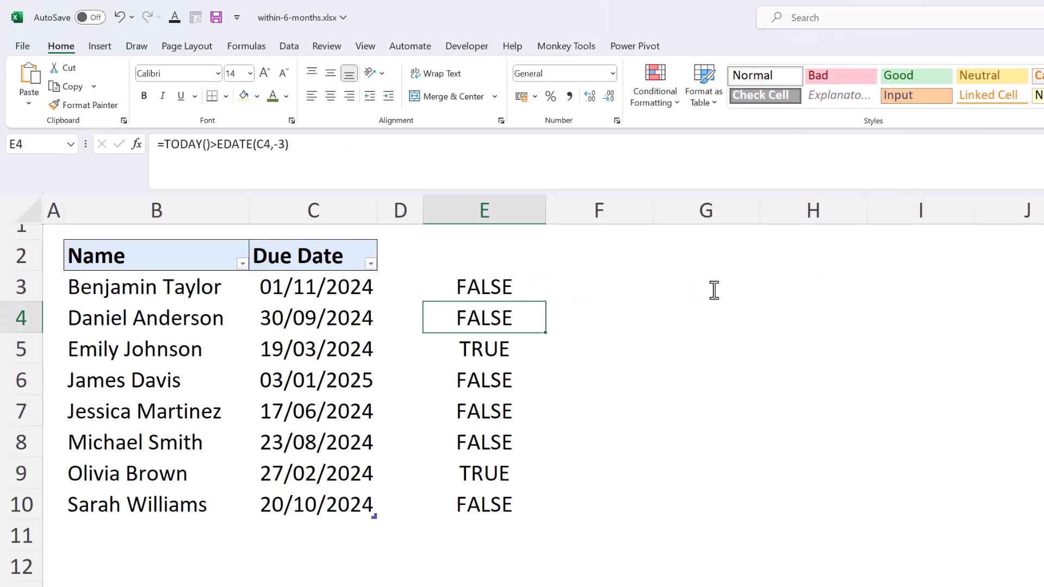
- Fill the AND date-window formula from E3 down to E10 and reopen E3
click(484, 286)
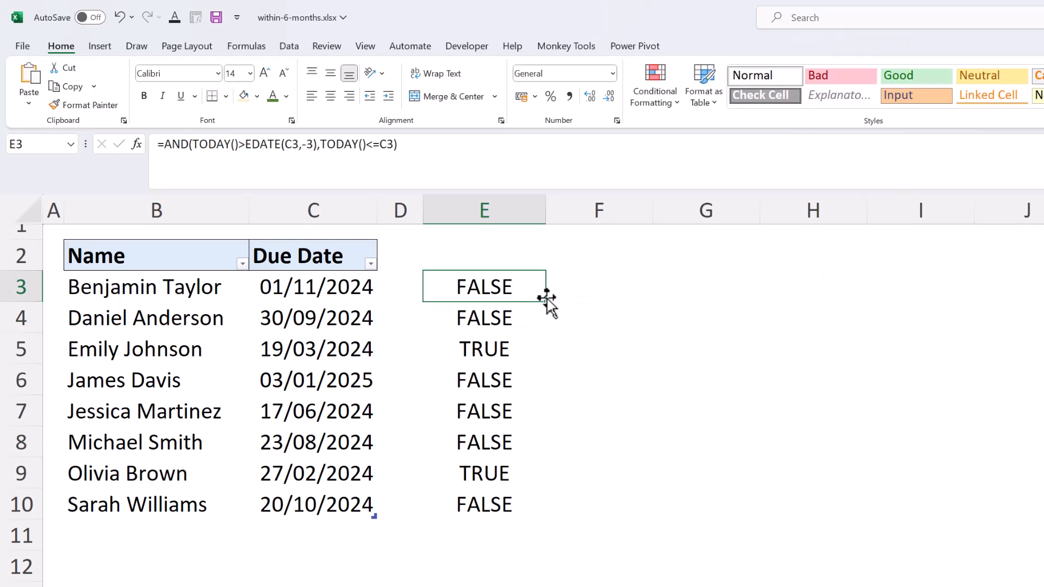
drag(544, 299, 521, 513)
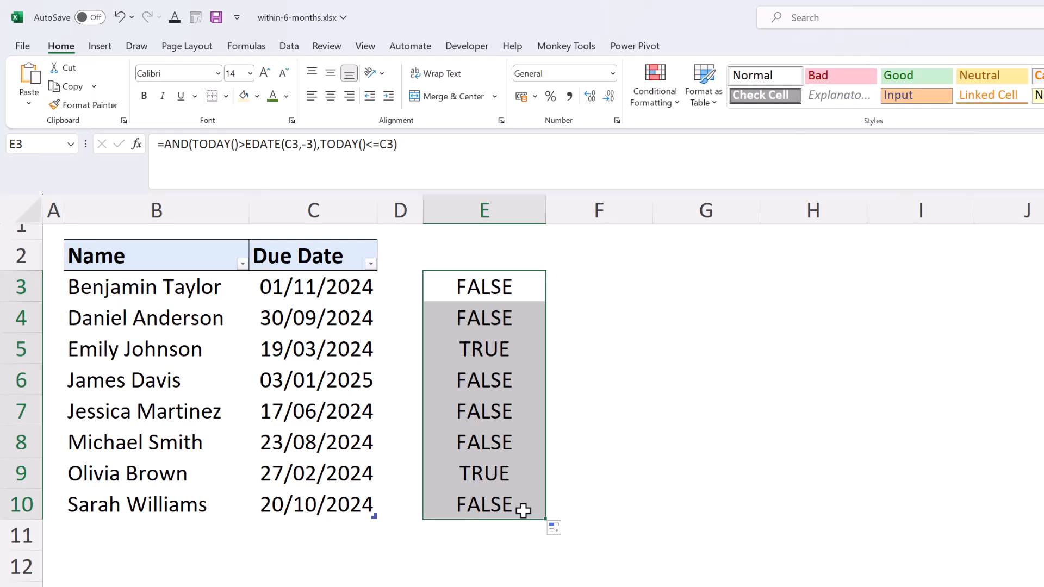
mouse_move(531, 286)
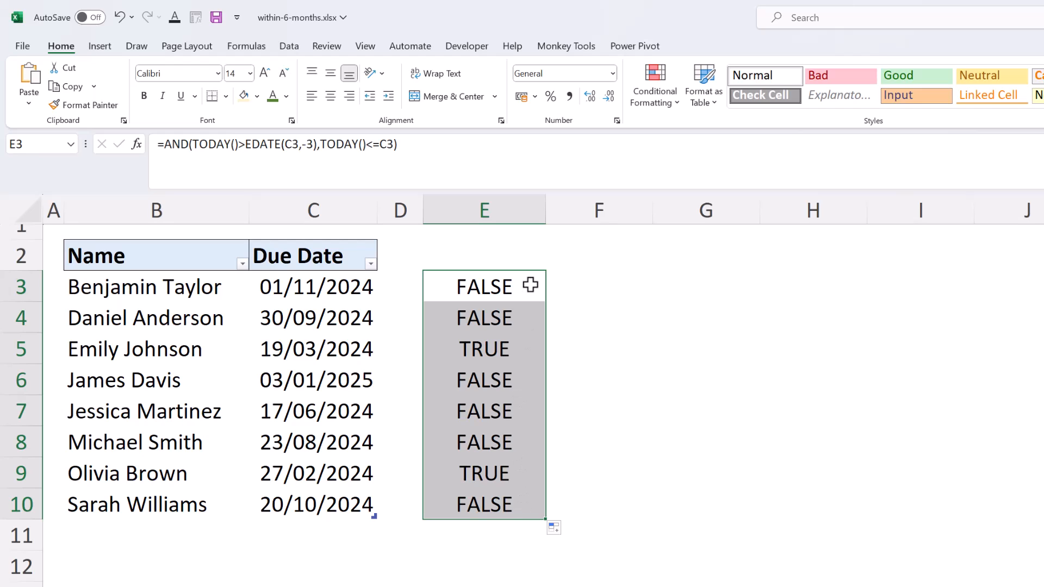
double_click(483, 286)
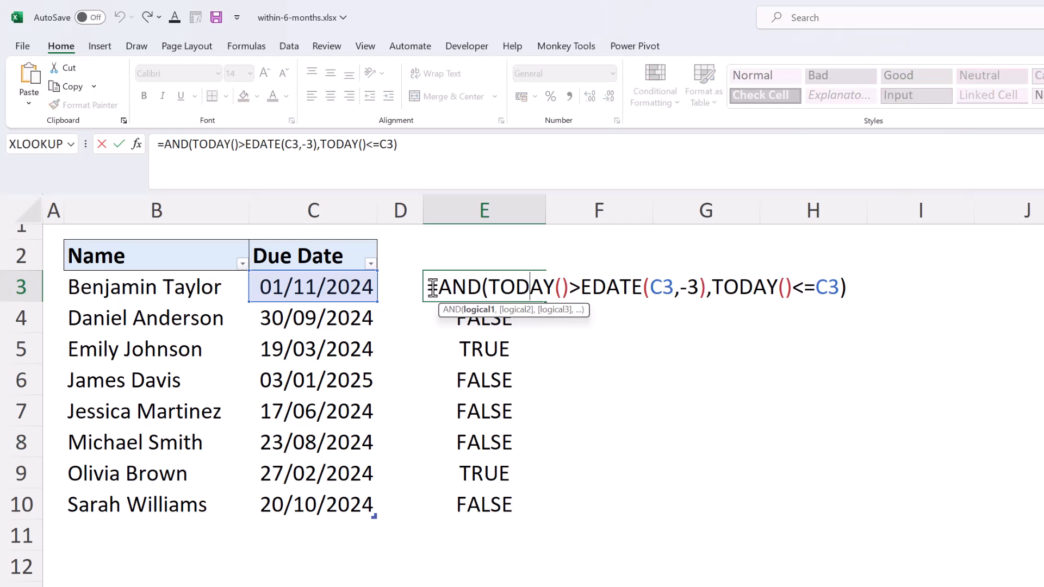
- Leave the E3 formula unchanged and select due dates C3 to C10
key(ctrl+c)
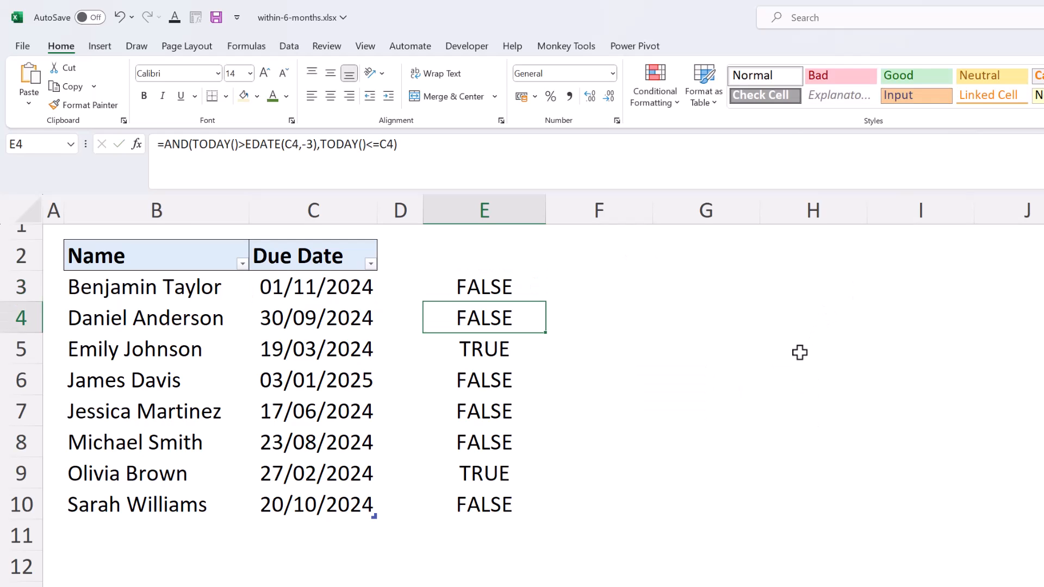
drag(313, 286, 314, 348)
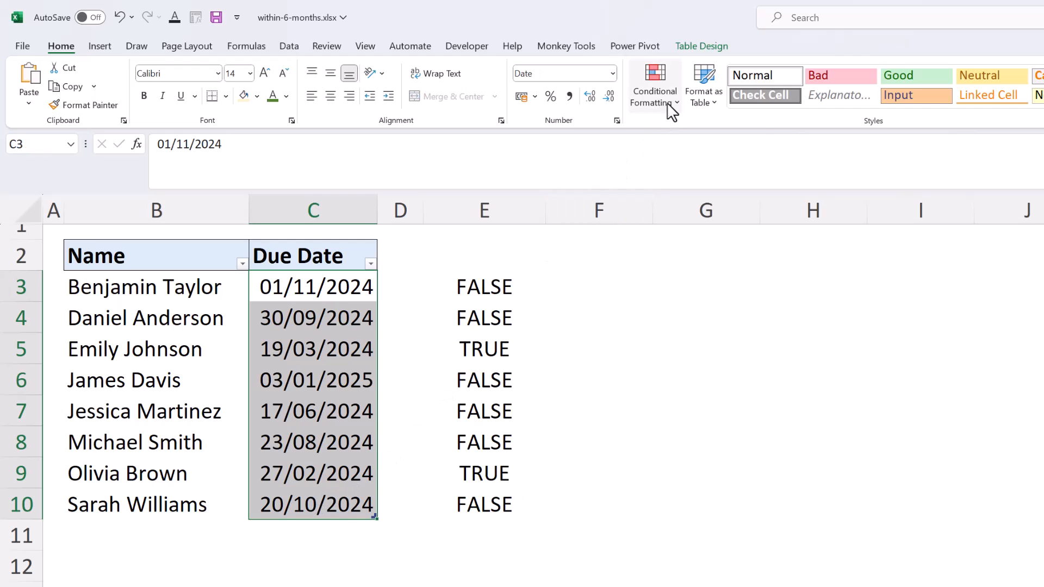
- Create a formula rule with =AND(TODAY()>EDATE(C3,-3),TODAY()<=C3)
click(654, 83)
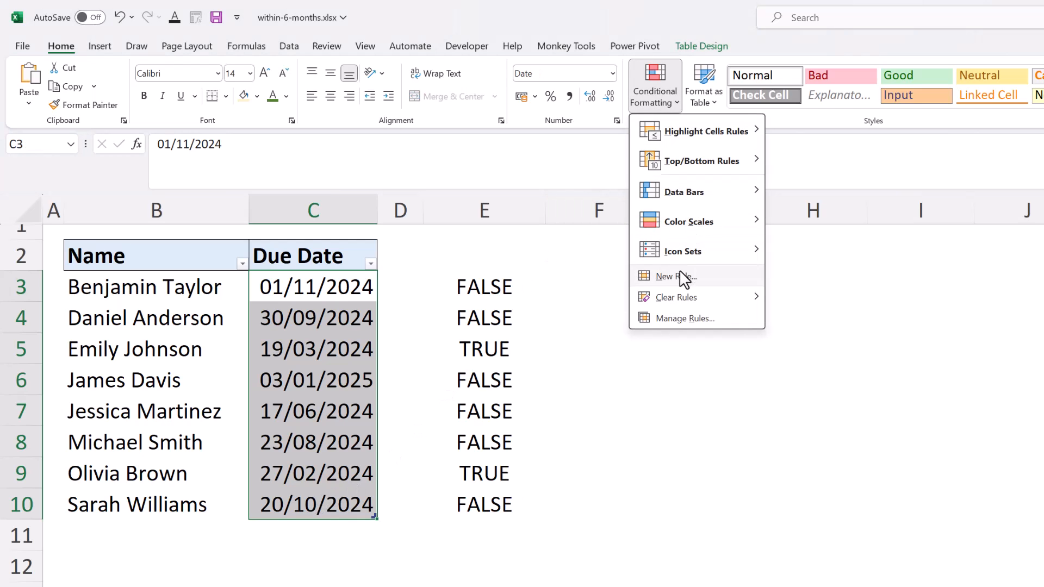
click(674, 276)
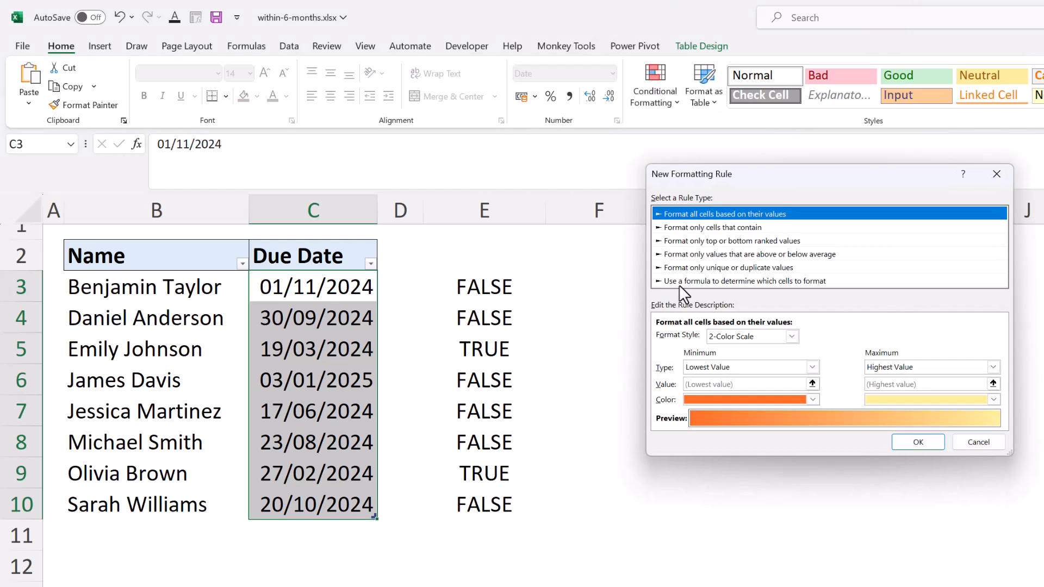
click(744, 280)
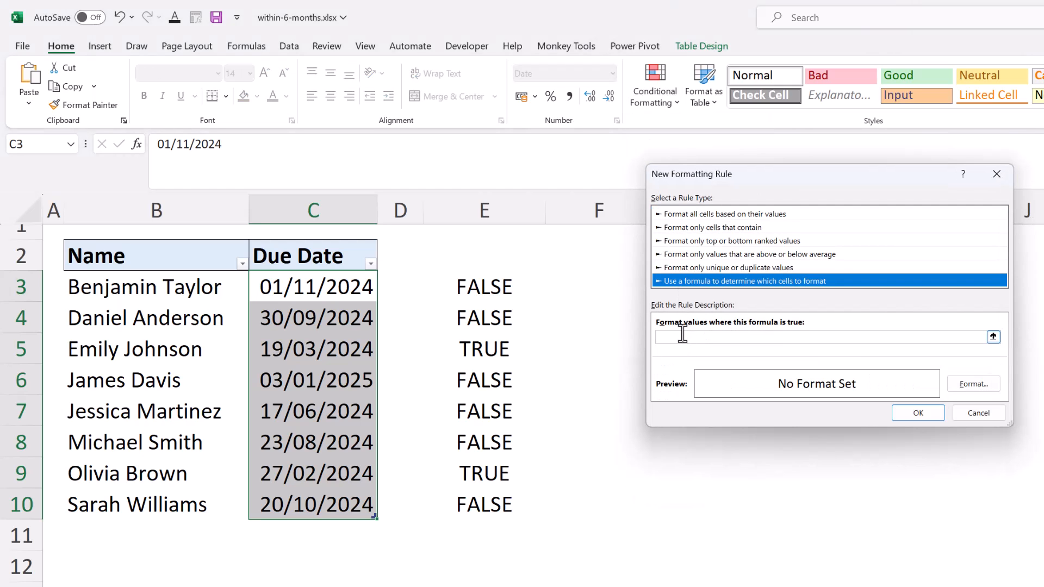
text(=AND(TODAY()>EDATE(C3,-3),TODAY()<=C3))
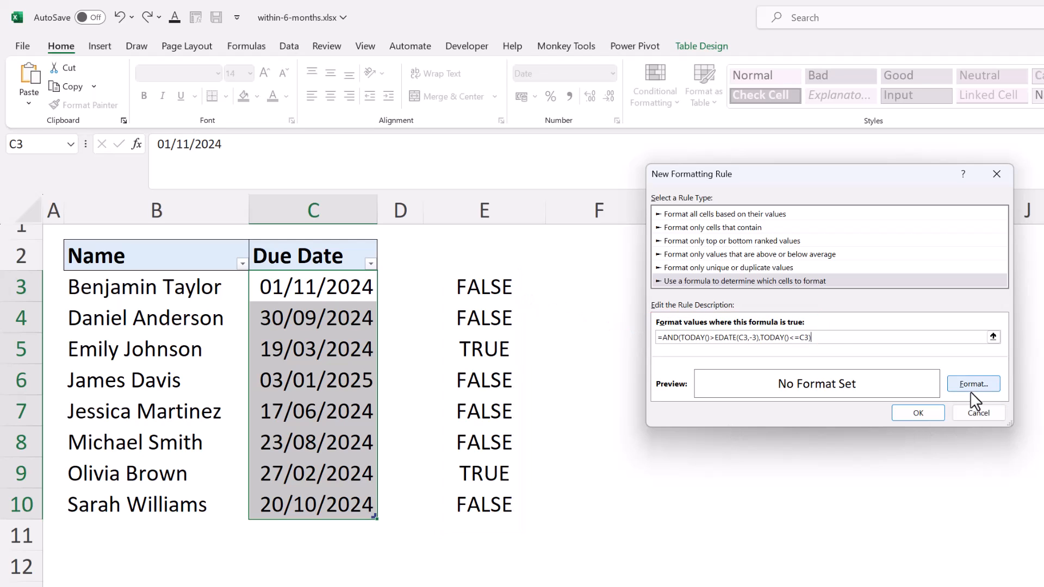
- Give the rule a red fill from More Colors and apply it
click(972, 384)
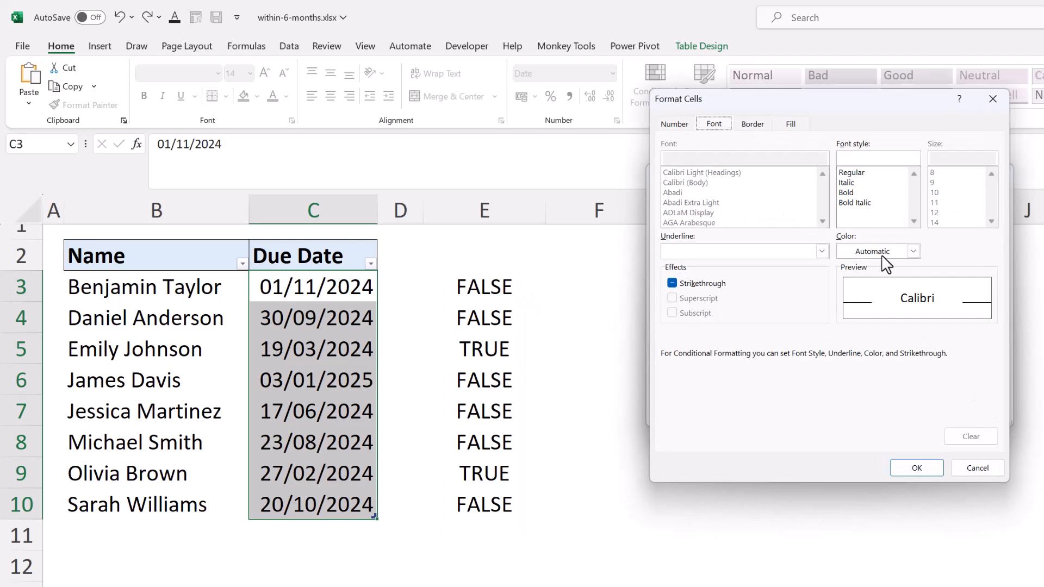
click(790, 123)
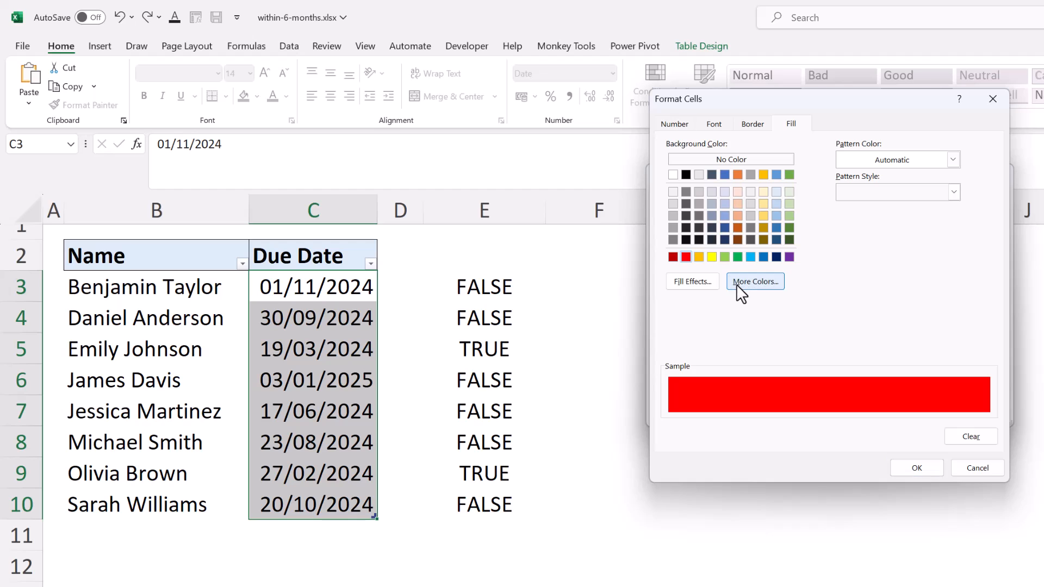
click(754, 281)
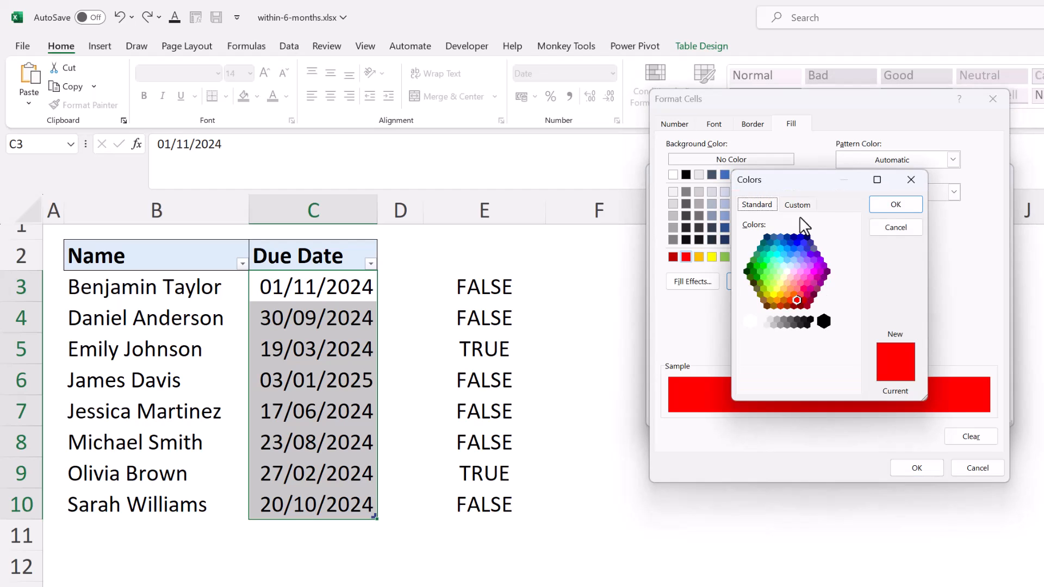
click(797, 204)
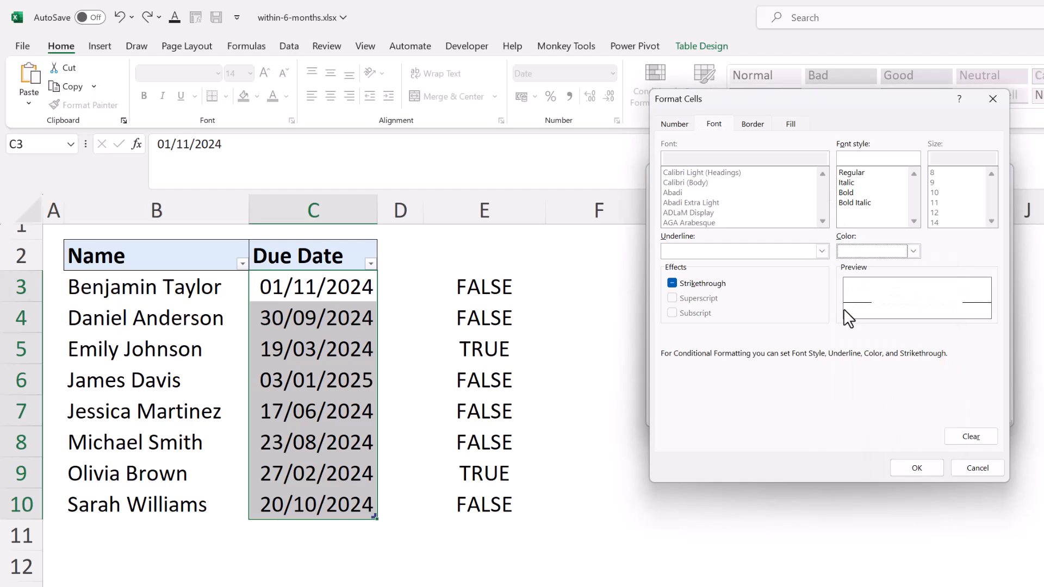
click(916, 467)
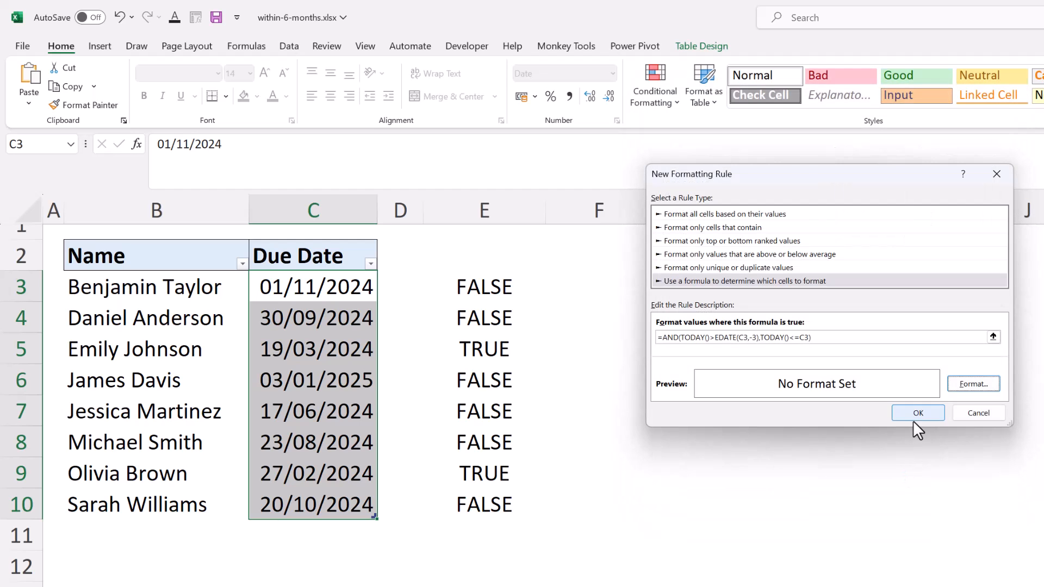
click(917, 413)
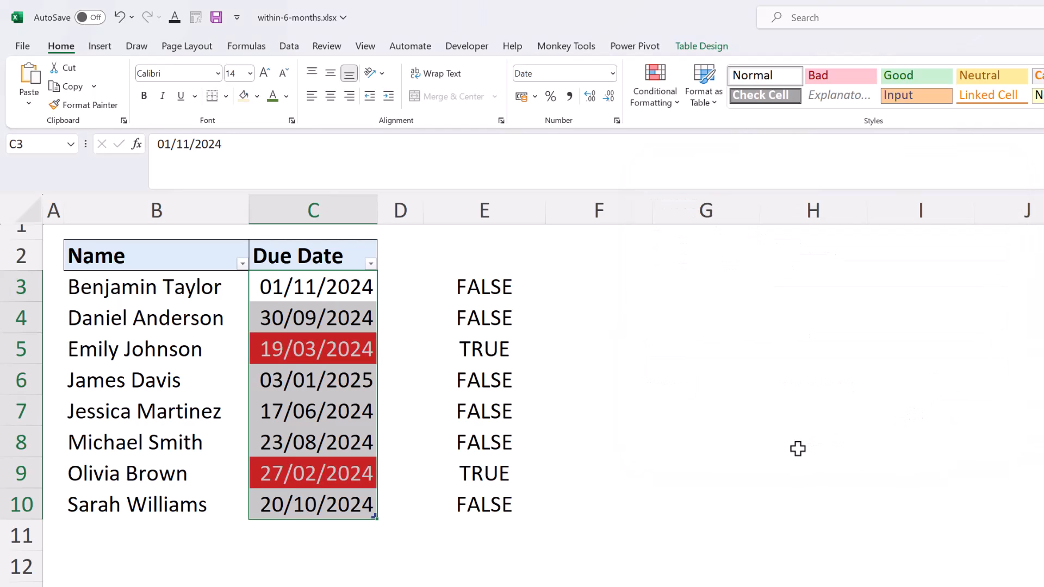
mouse_move(764, 448)
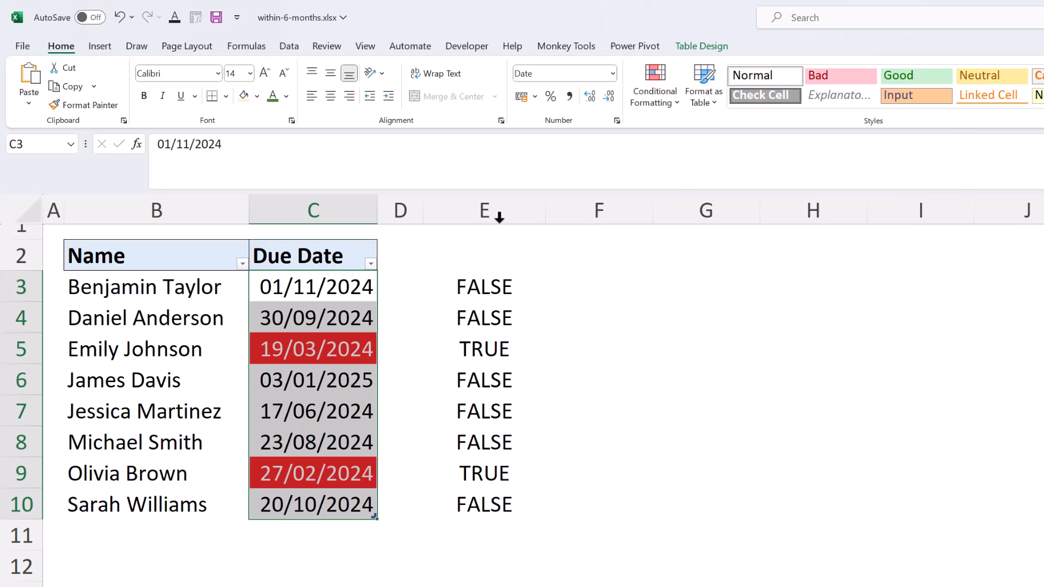
- Delete helper column E of TRUE/FALSE results, leaving the red-highlighted due dates
right_click(483, 209)
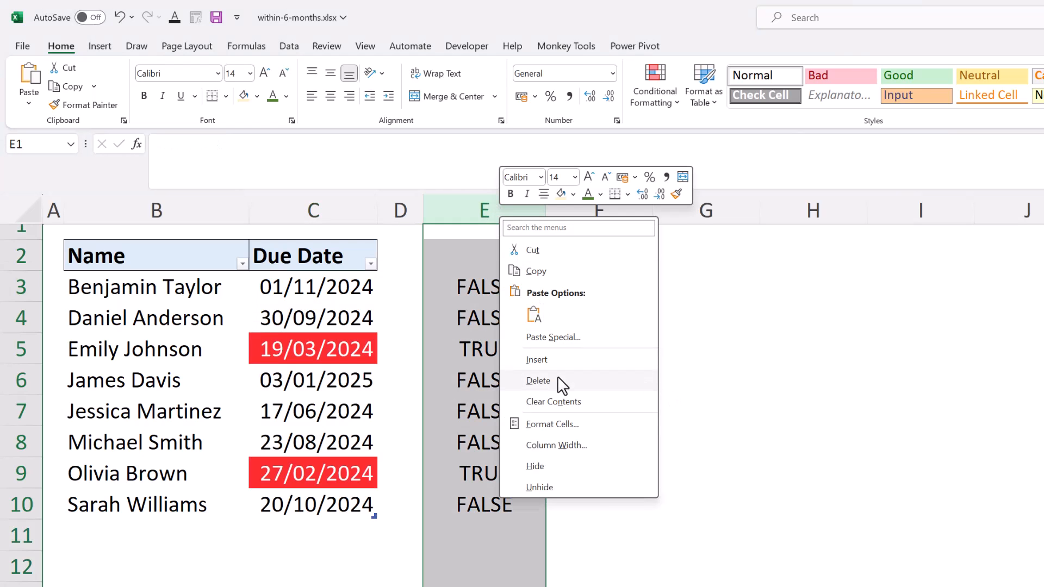
click(538, 380)
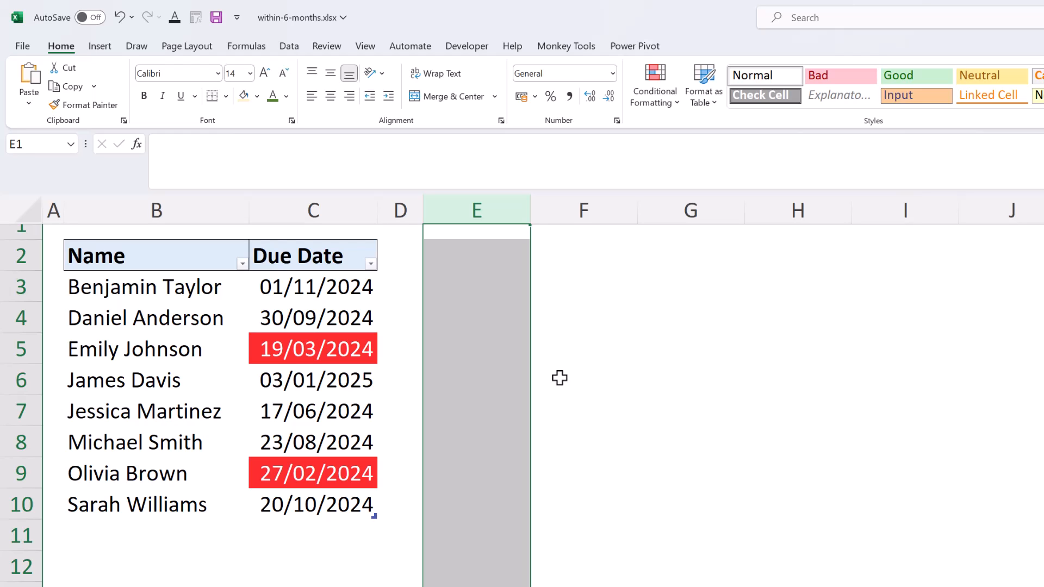
click(584, 379)
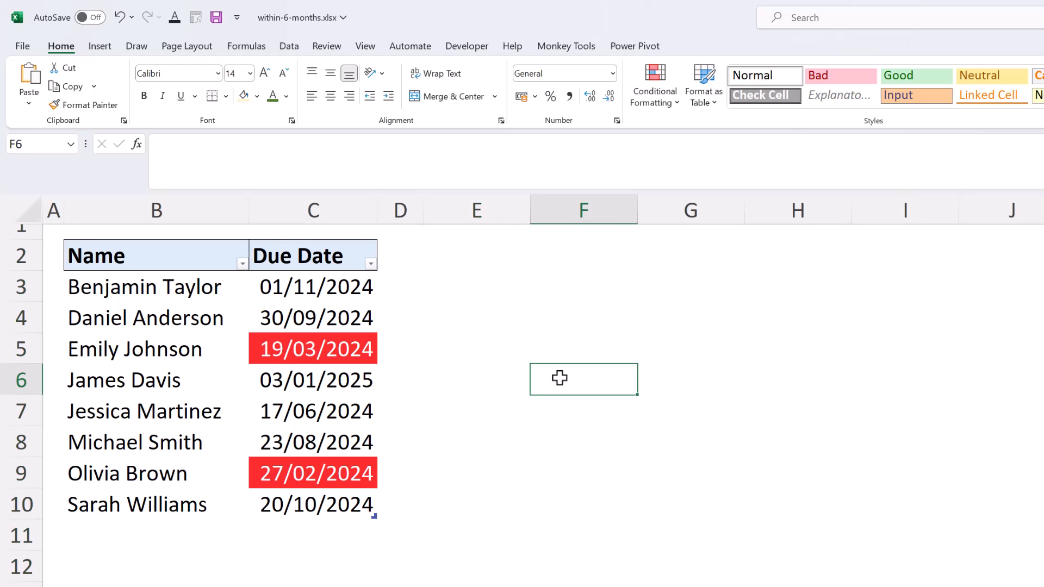
scroll(down, 3)
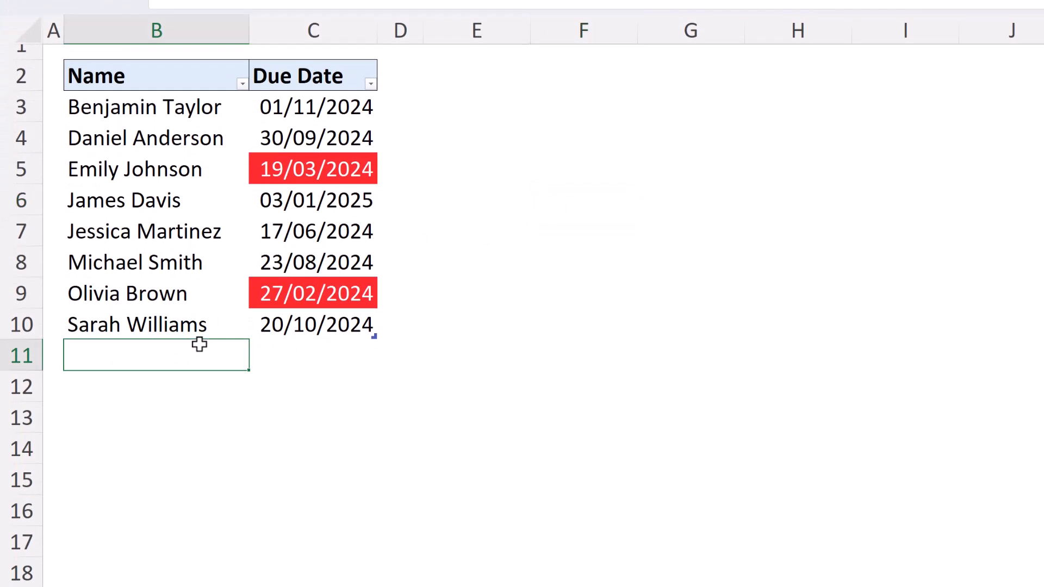
text(Br)
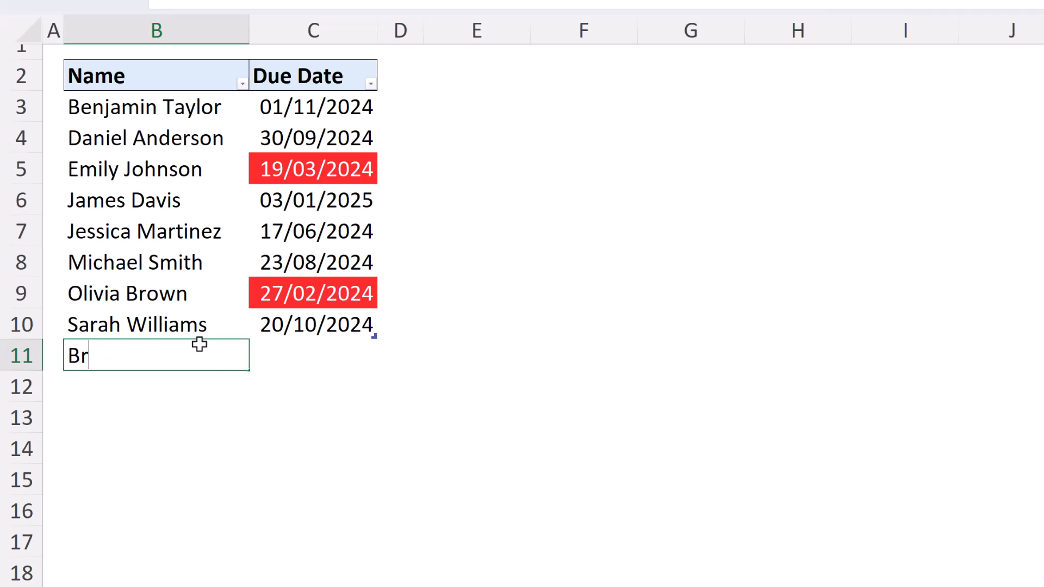
text(yan)
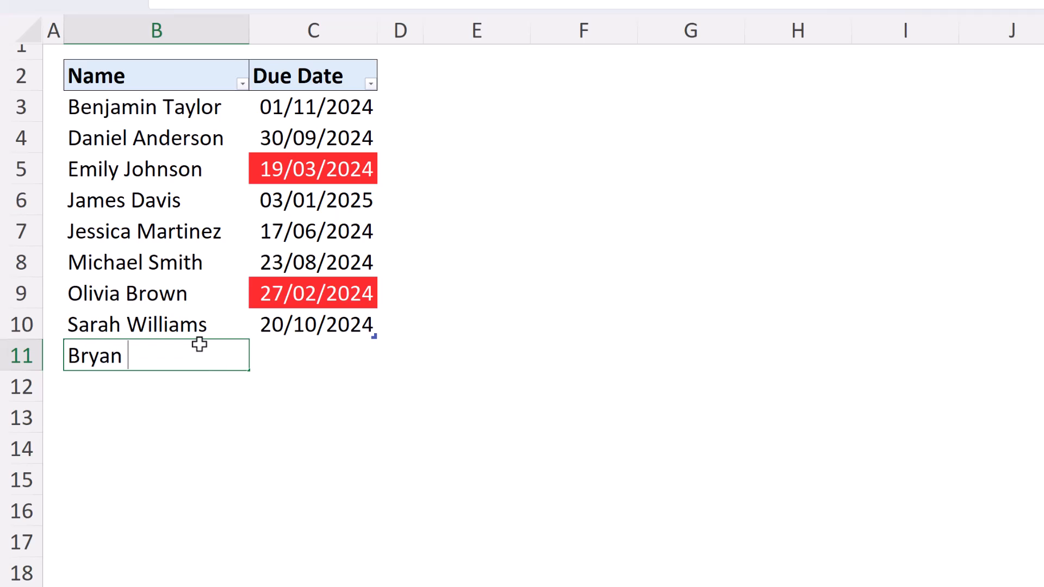
text(Andrews)
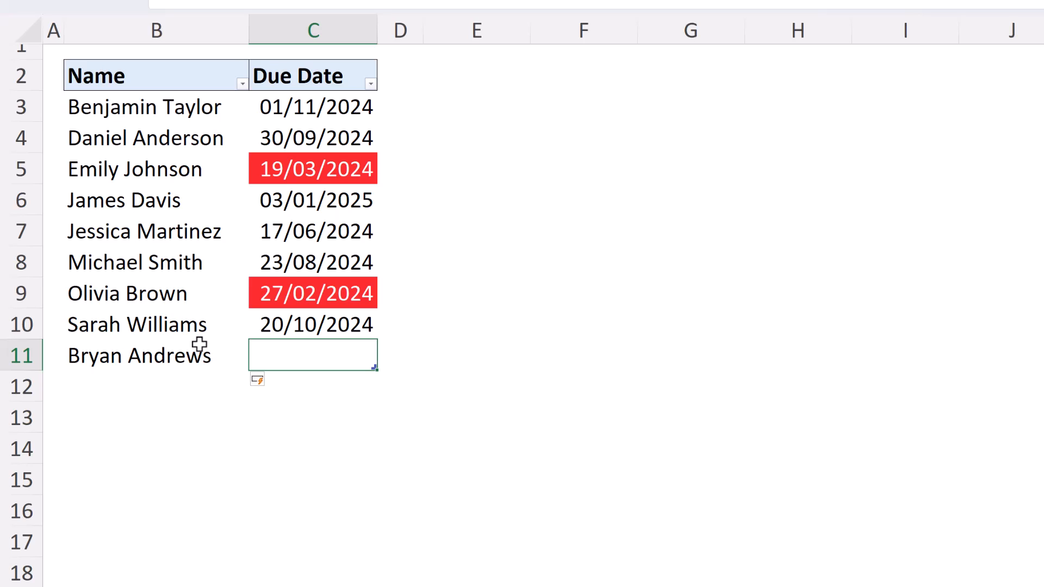
text(03/)
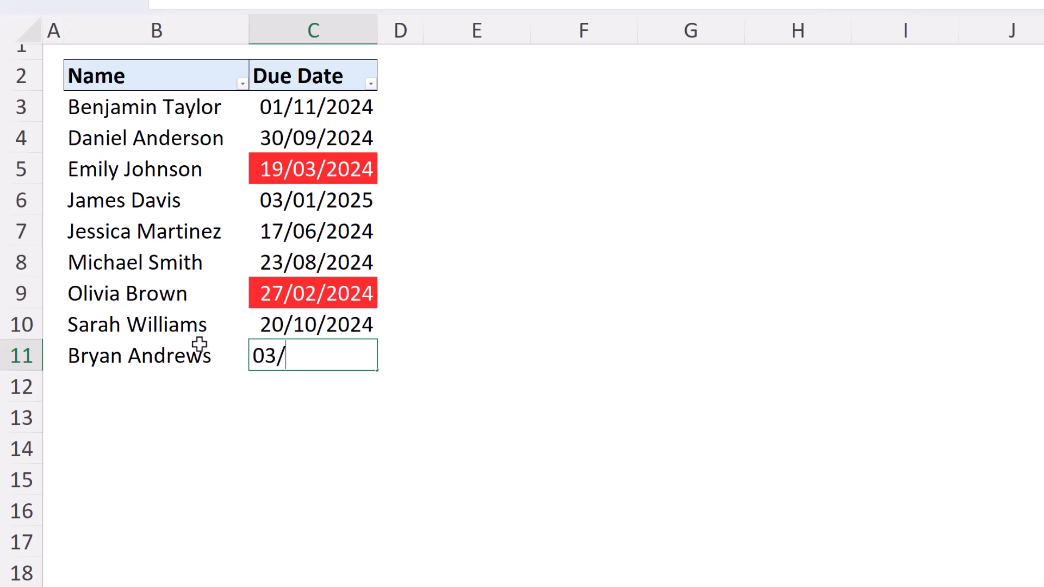
text(04/202)
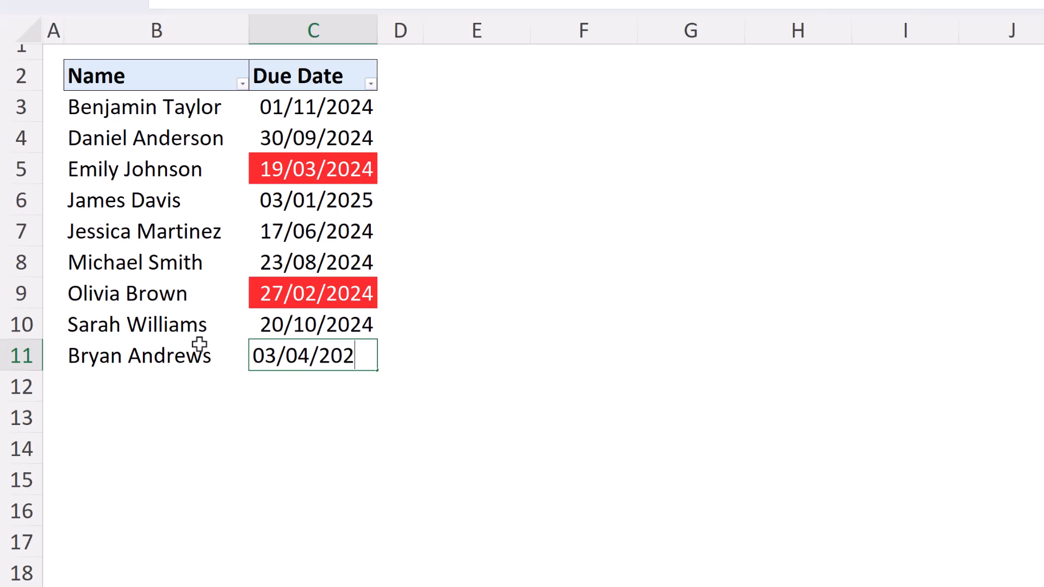
text(4)
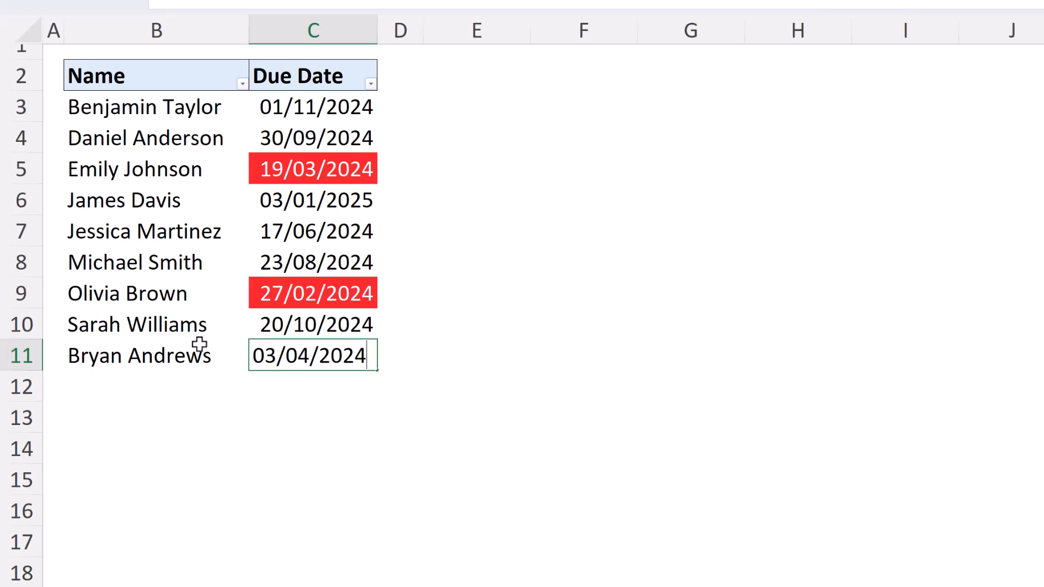